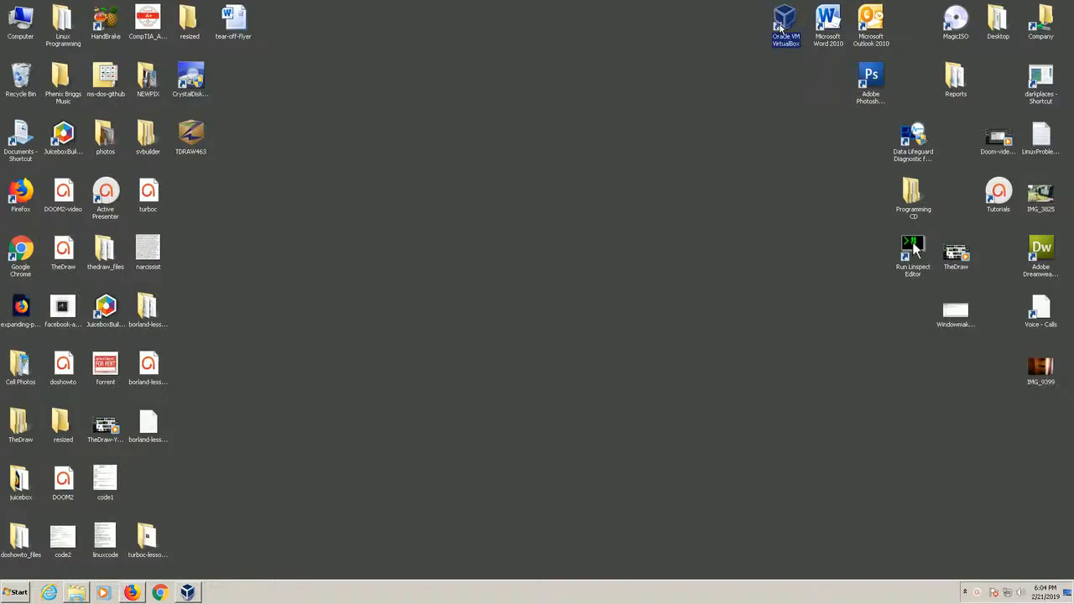
# Step: Launch the DOS virtual machine in VirtualBox and let it boot to C:\>
pyautogui.doubleClick(785, 21)
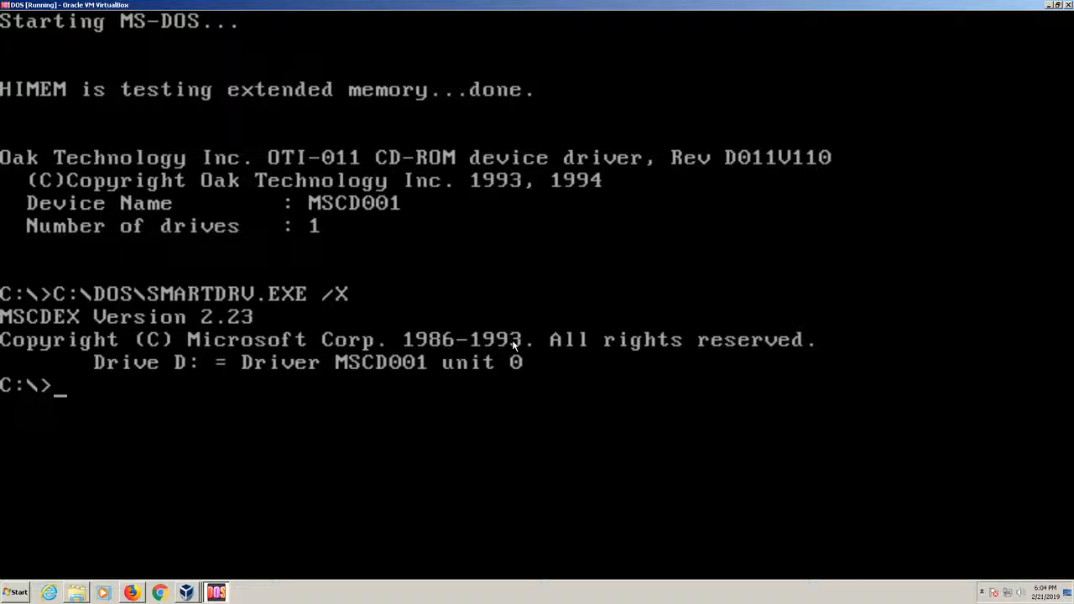
# Step: Launch Turbo C++ from the DOS prompt with an empty LESSON1.CPP editor
pyautogui.write('t')
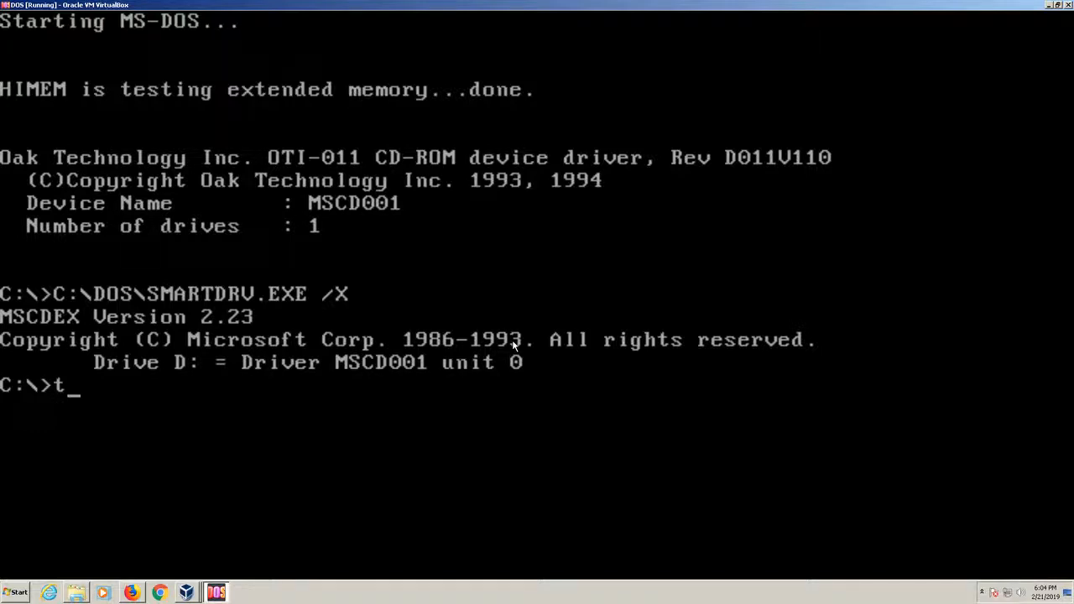
pyautogui.press('Return')
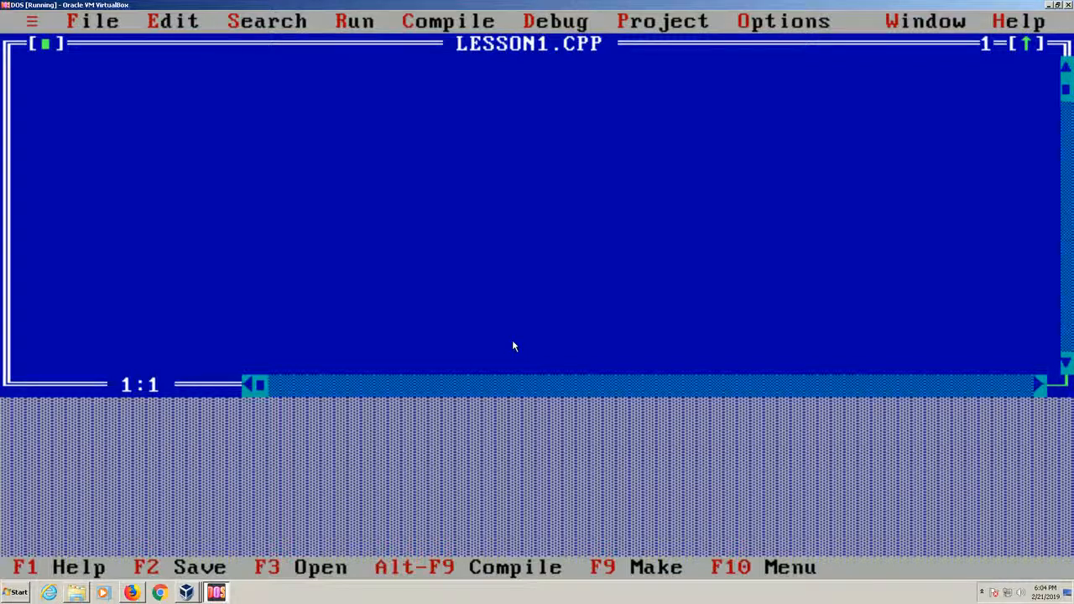
pyautogui.click(93, 21)
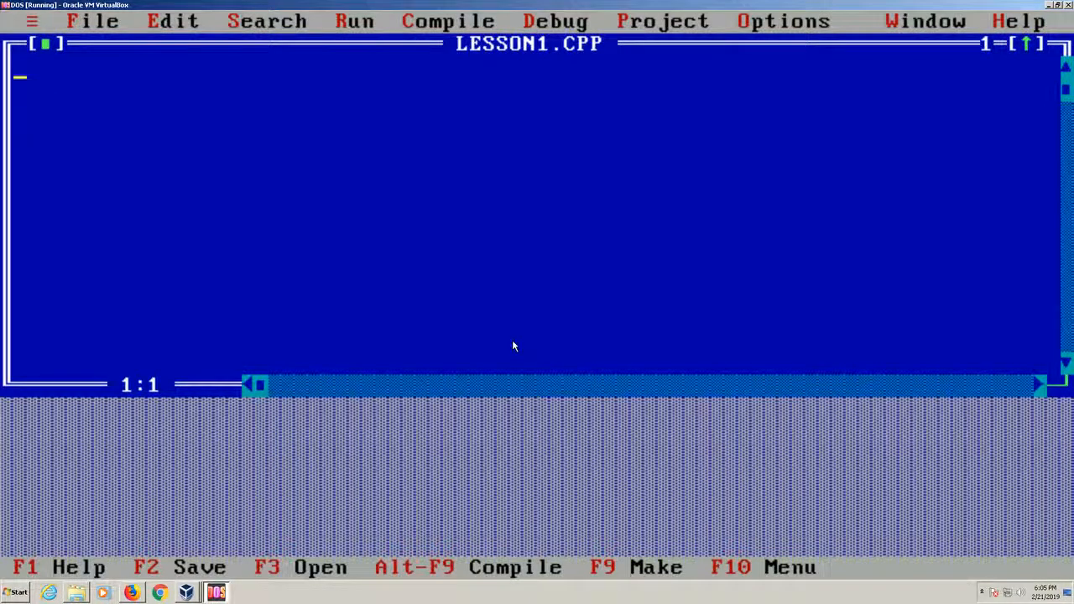
# Step: Write #include<stdio.h> and #include<conio.h> as the first two lines
pyautogui.write('#incl')
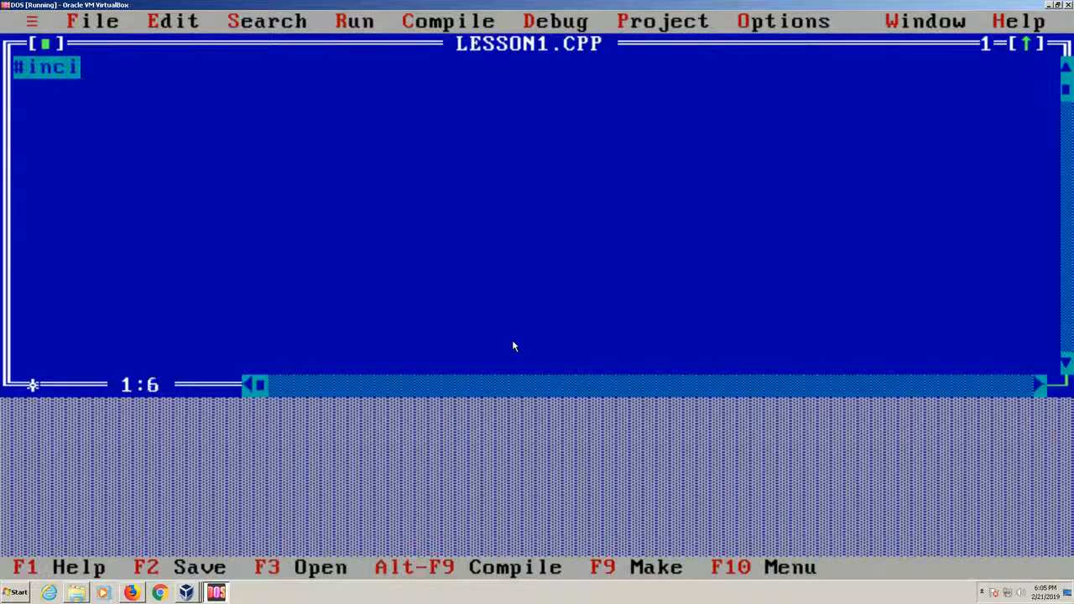
pyautogui.write('ude')
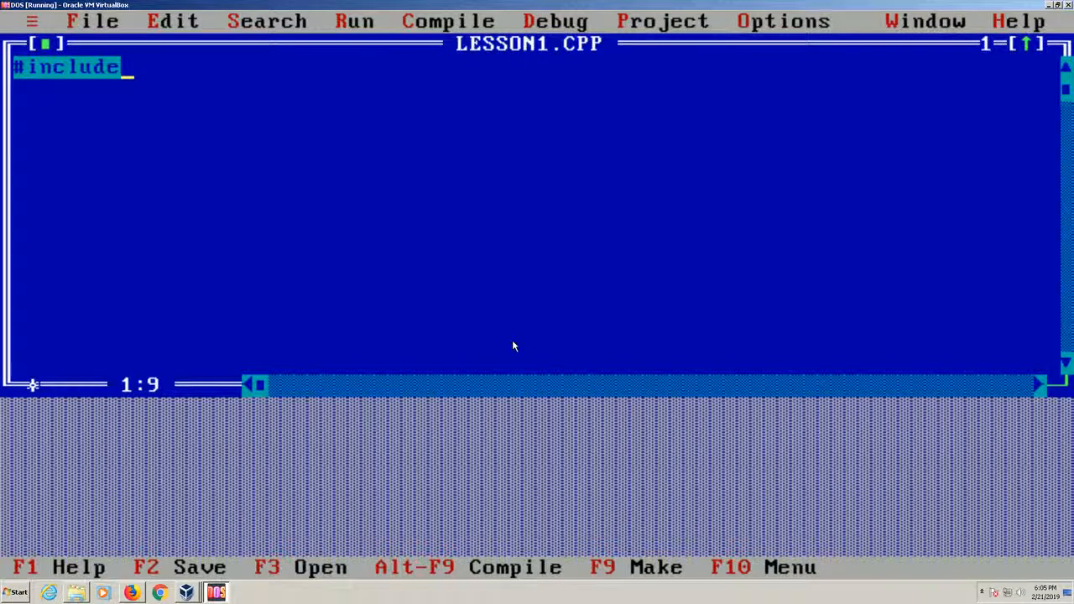
pyautogui.write('<')
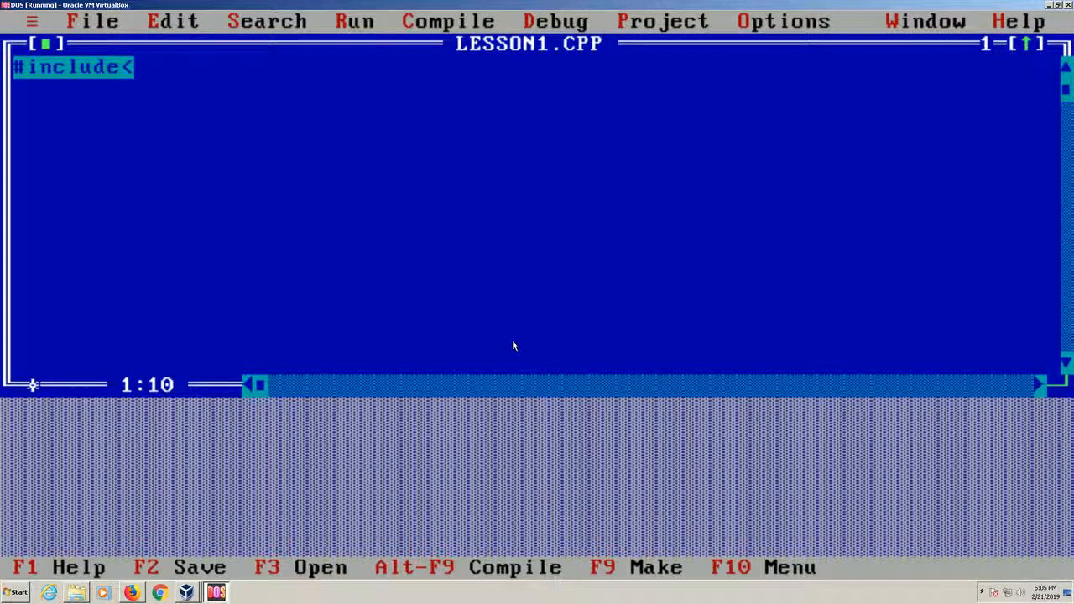
pyautogui.write('stdio')
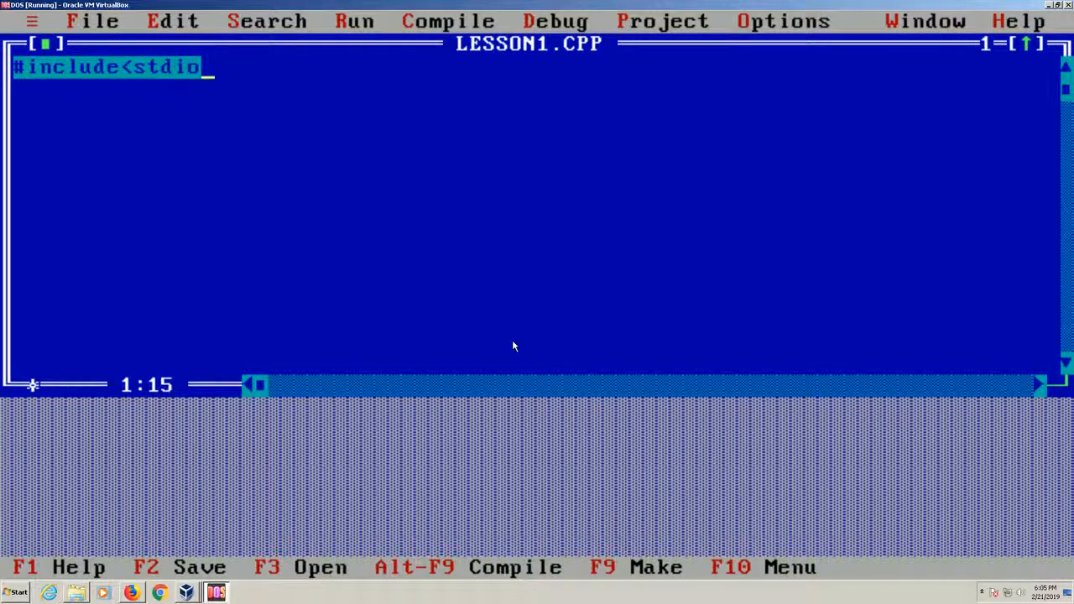
pyautogui.write('.h>')
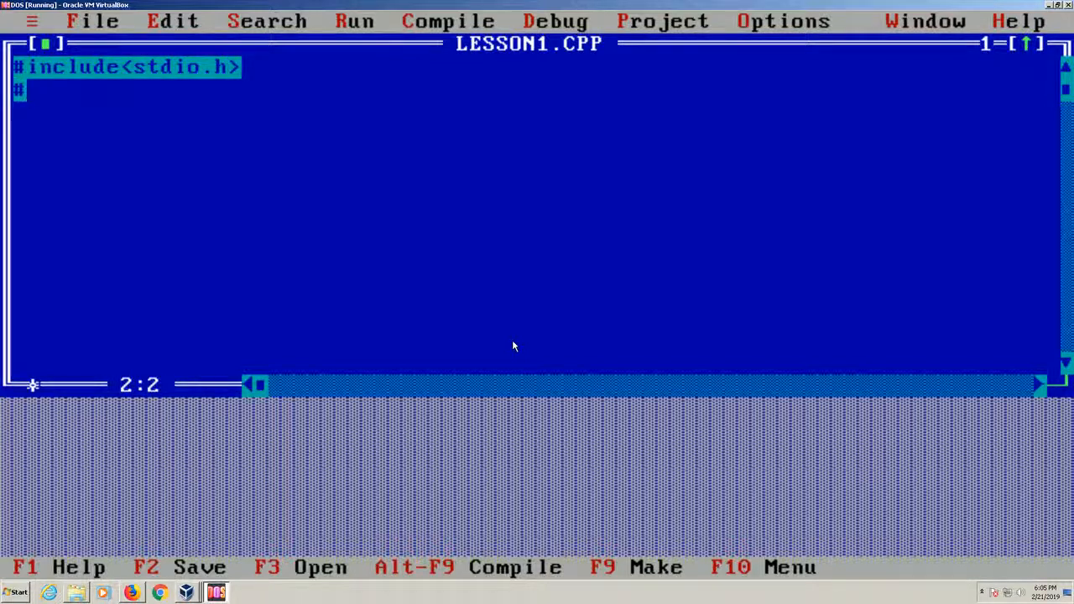
pyautogui.write('#include')
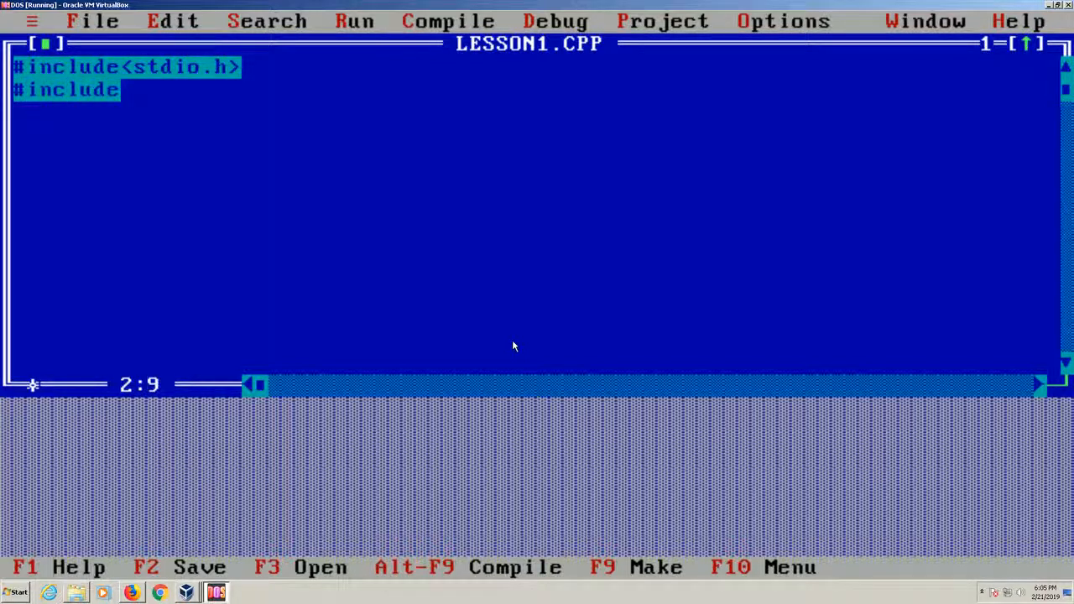
pyautogui.write('<')
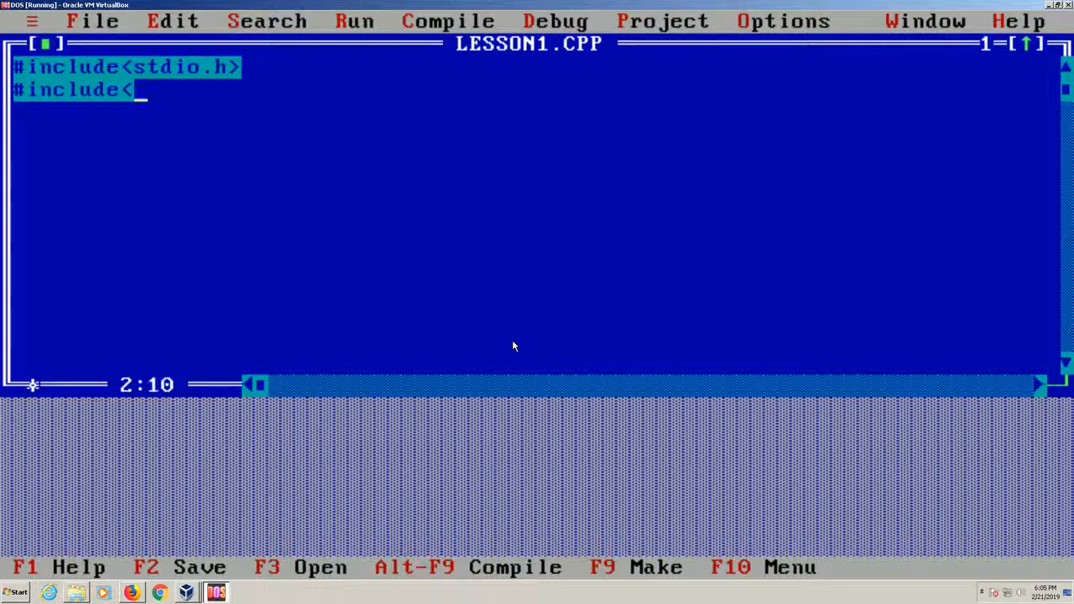
pyautogui.write('coo')
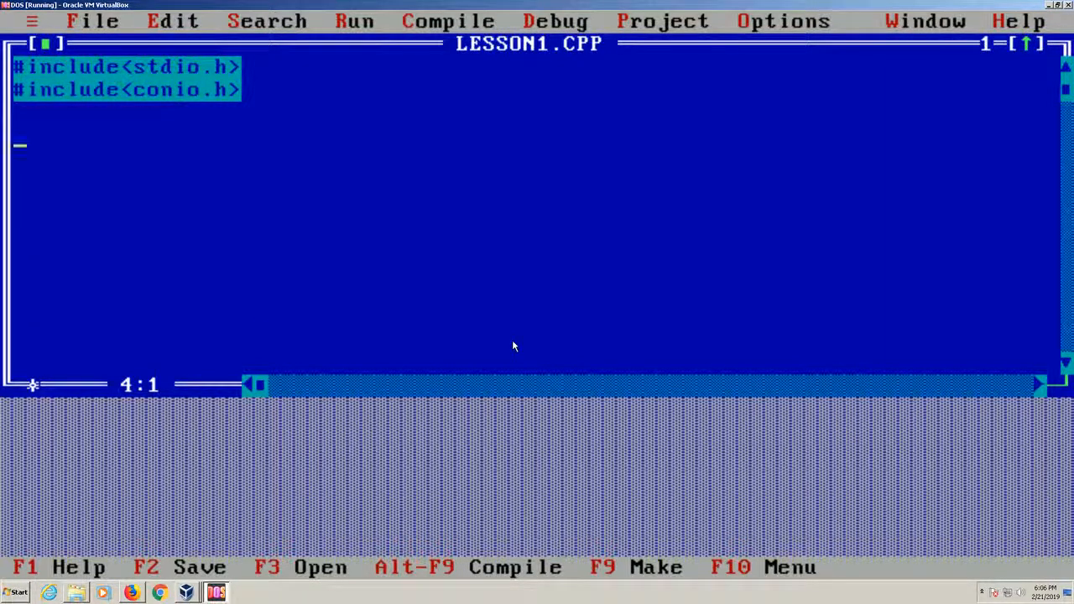
# Step: Declare the global array char name[10];
pyautogui.write('cha')
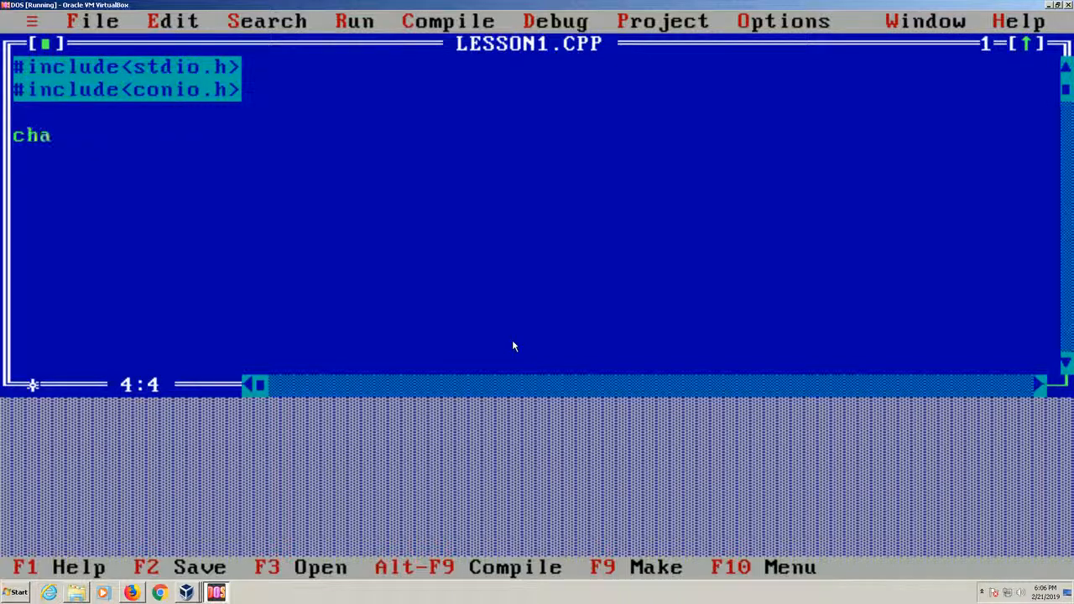
pyautogui.write('r')
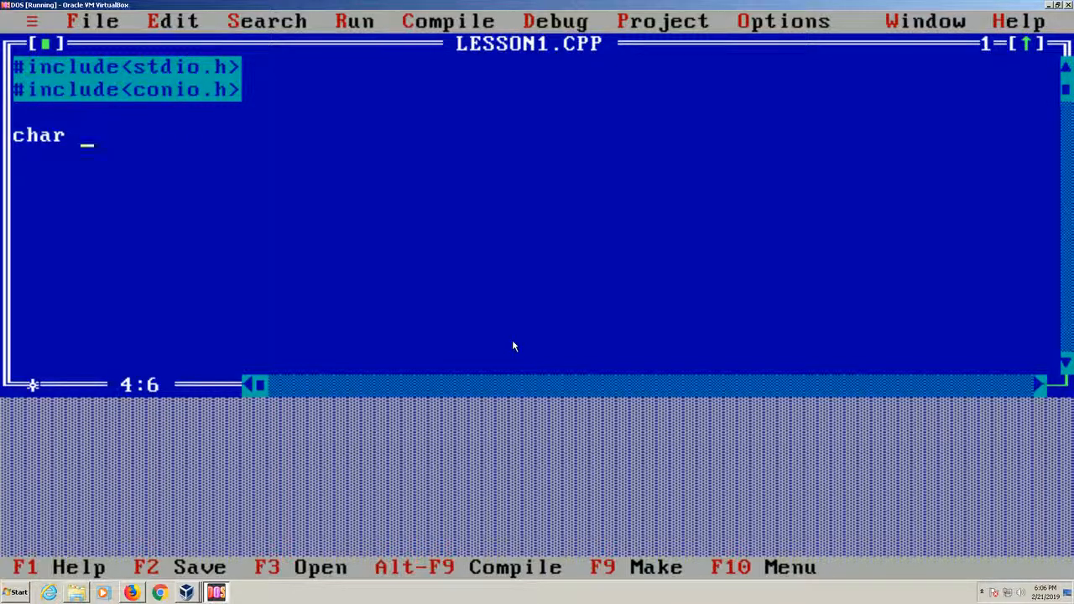
pyautogui.write('name')
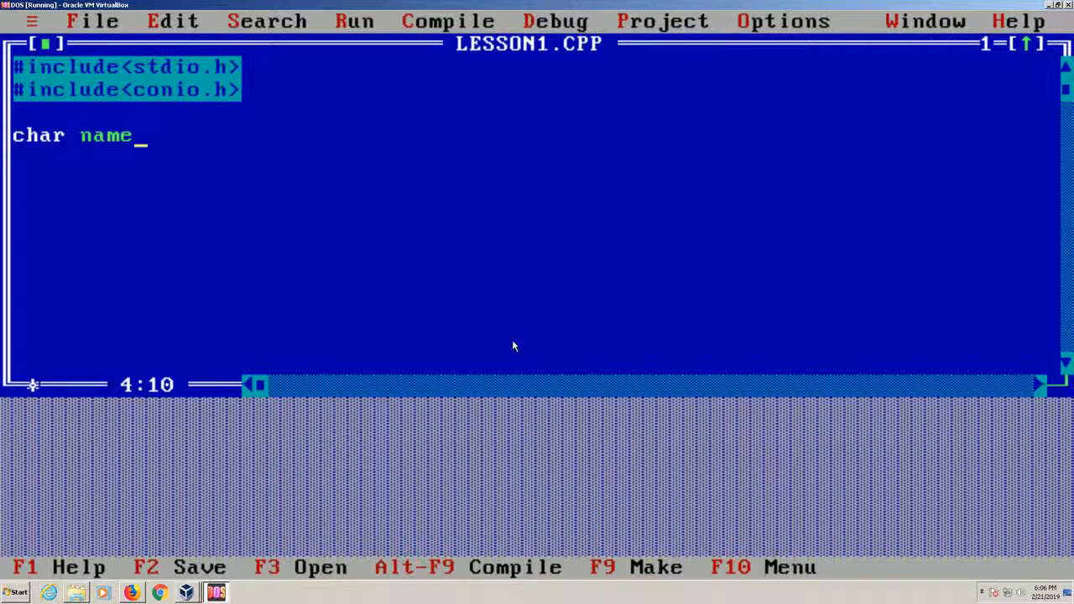
pyautogui.write('[1')
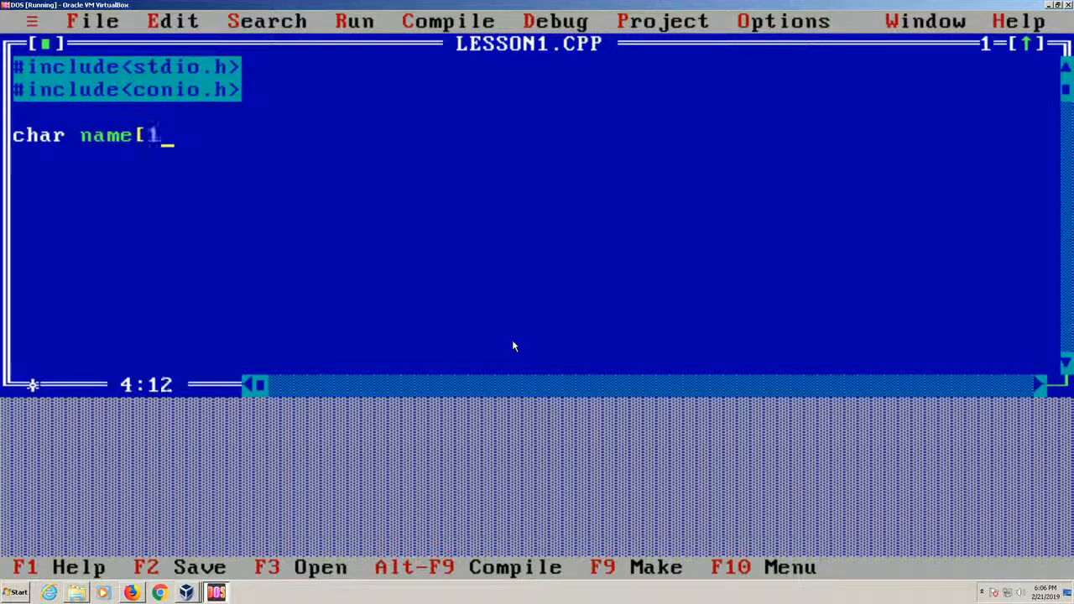
pyautogui.write('0]')
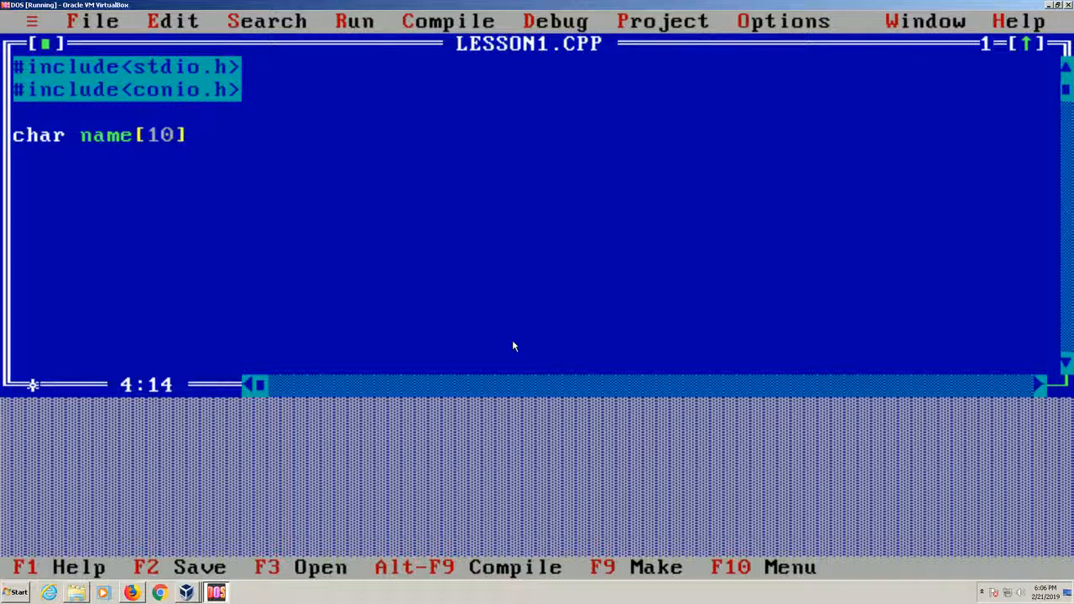
pyautogui.write(';')
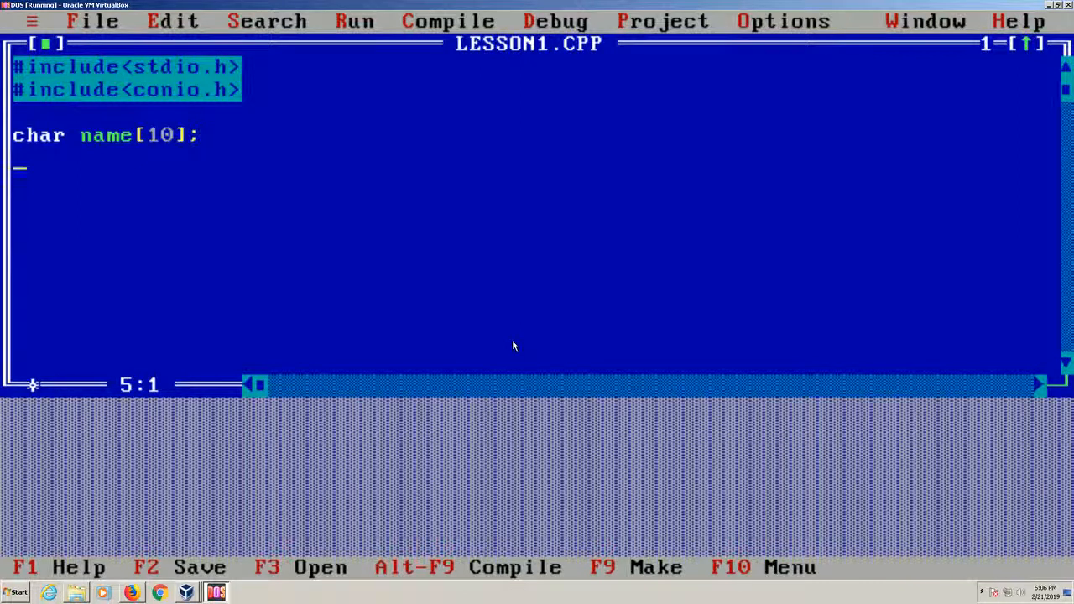
# Step: Start int main() with its opening brace and an empty body line
pyautogui.write('int main')
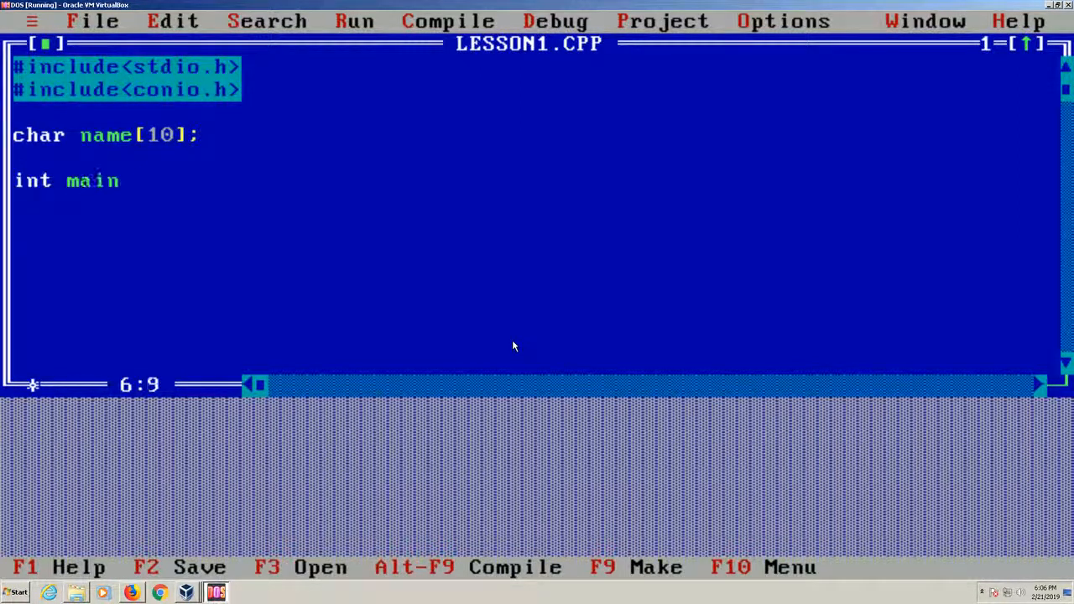
pyautogui.write('()')
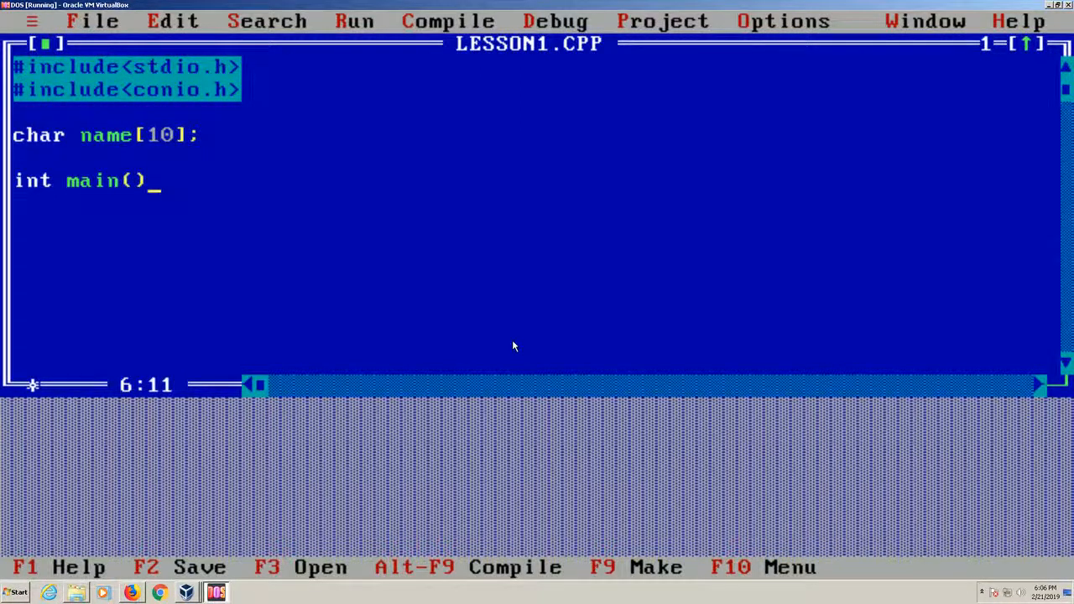
pyautogui.press('Enter')
pyautogui.write('{')
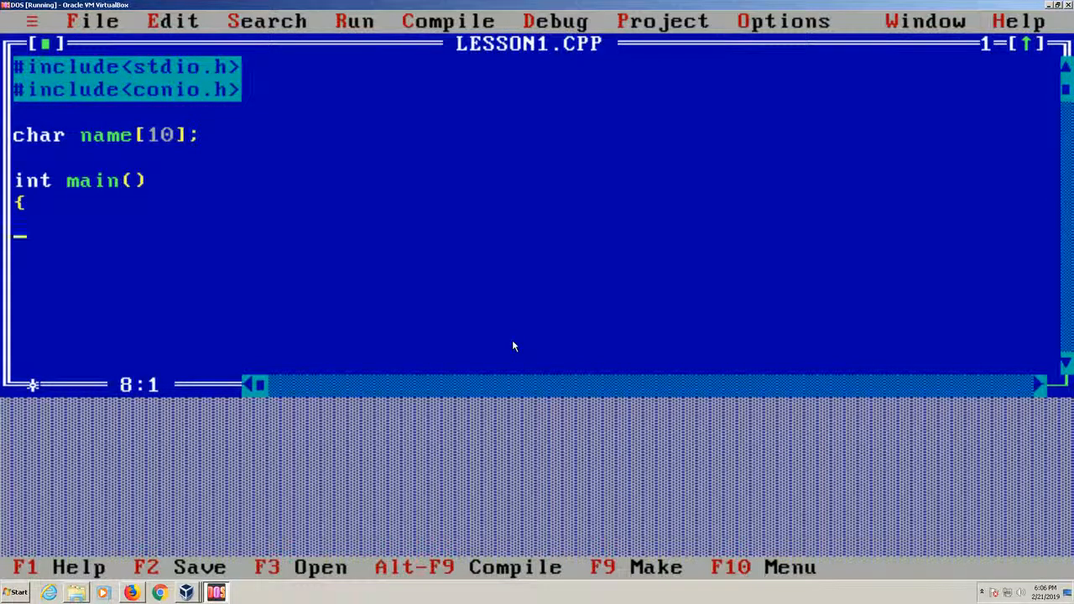
pyautogui.press('Up')
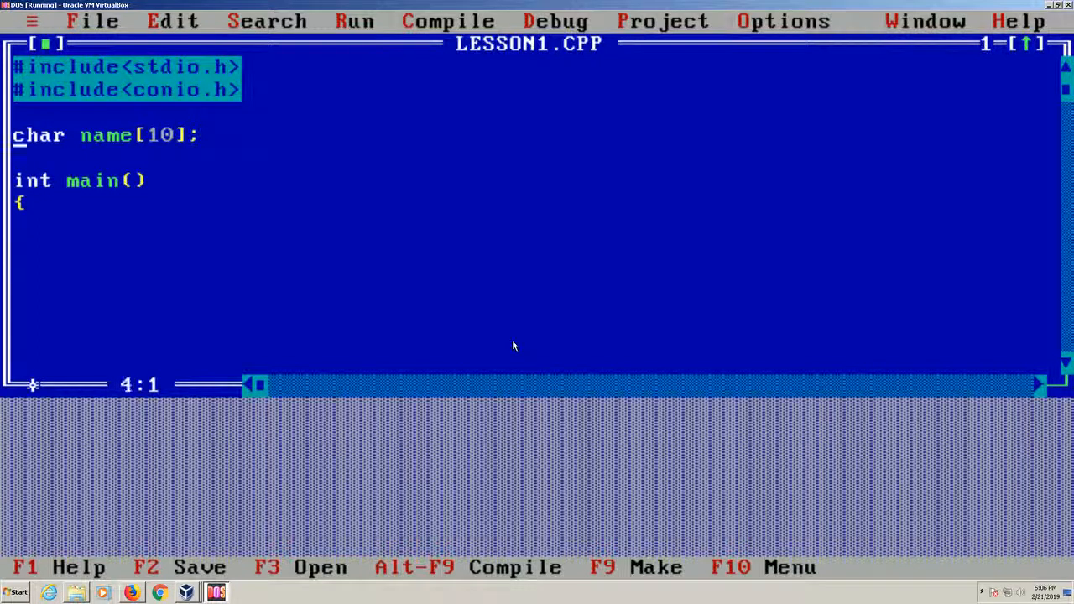
pyautogui.press('Right')
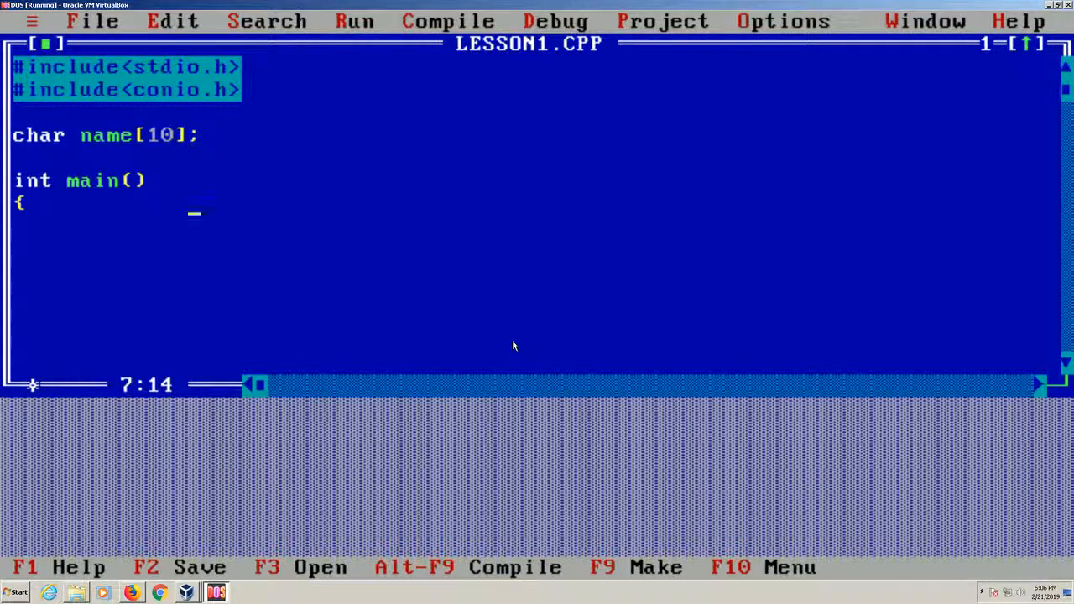
pyautogui.press('Home')
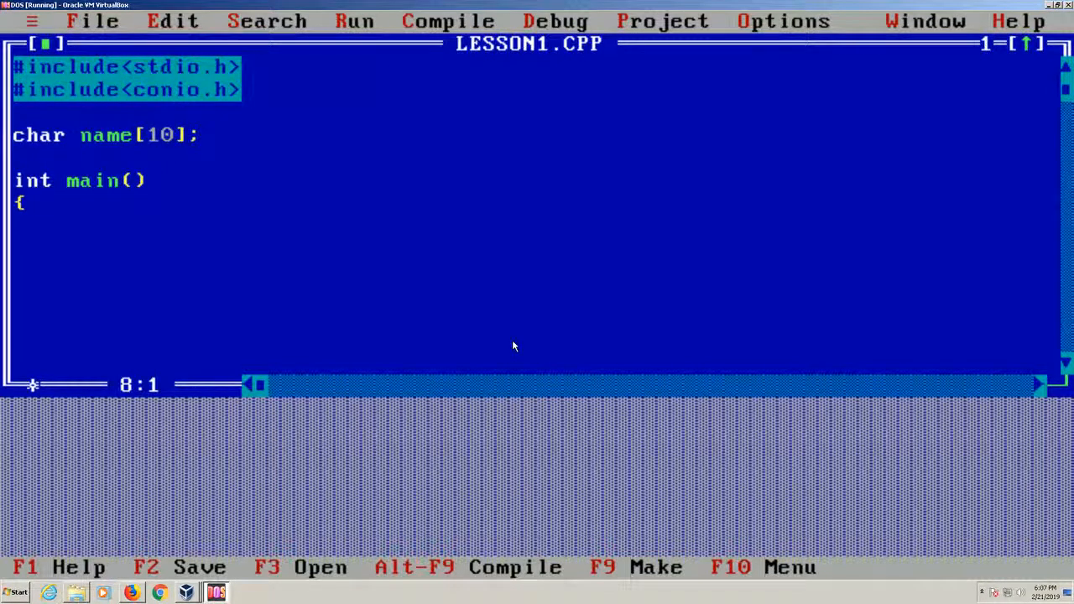
# Step: Write printf("\n\nWhat is your name?\n"); as main's first statement
pyautogui.write('printf')
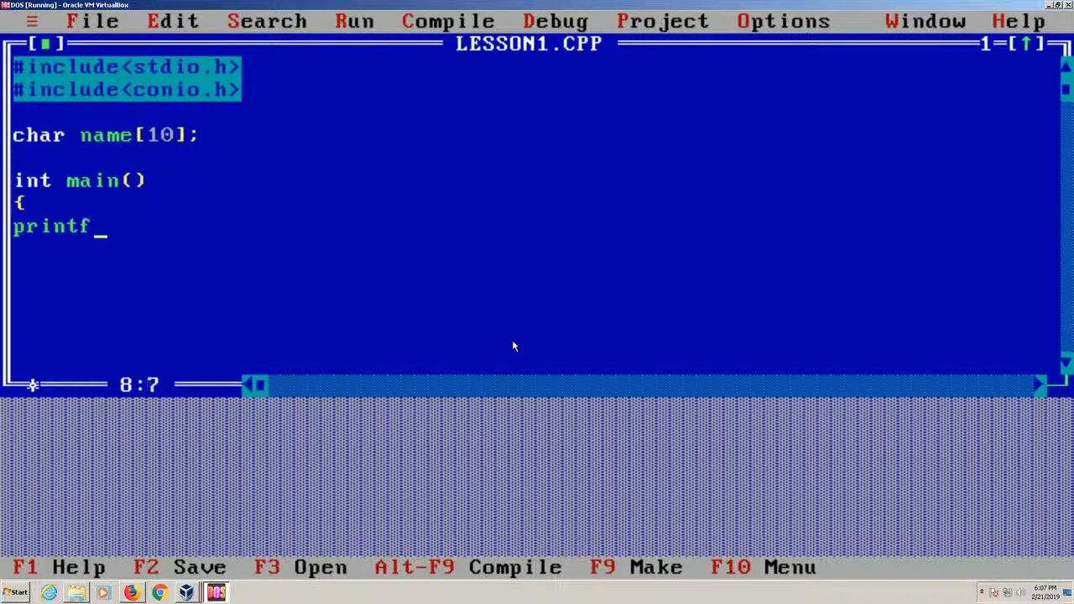
pyautogui.write('(')
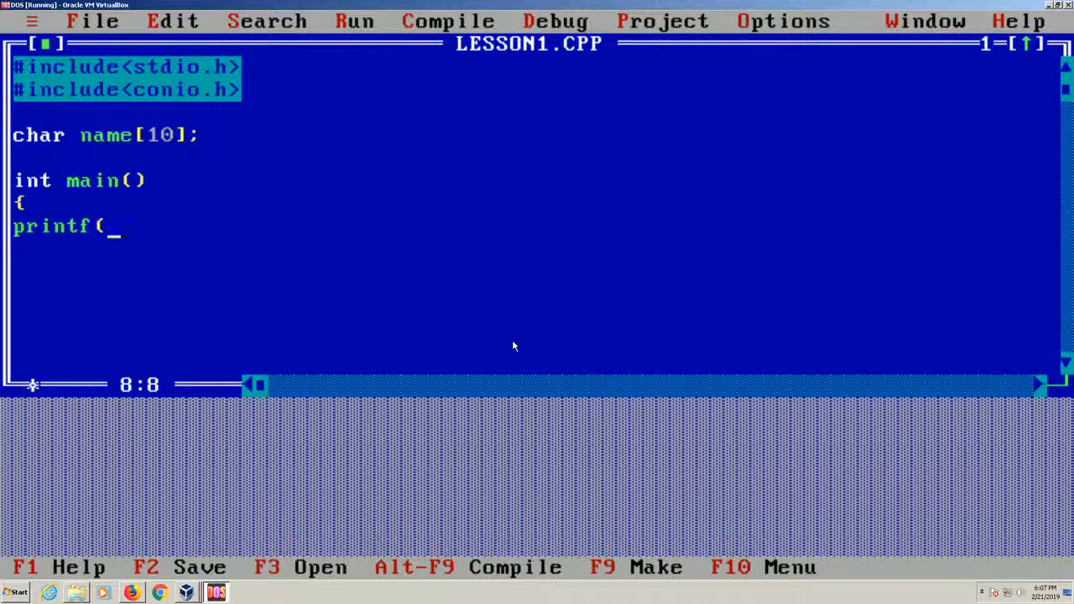
pyautogui.write('"')
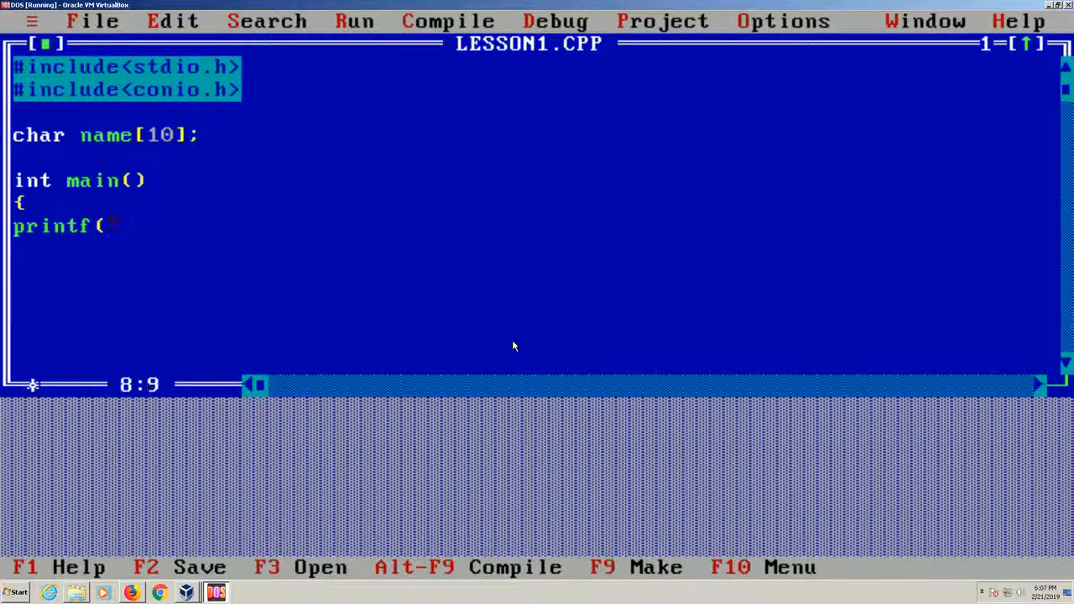
pyautogui.write('"')
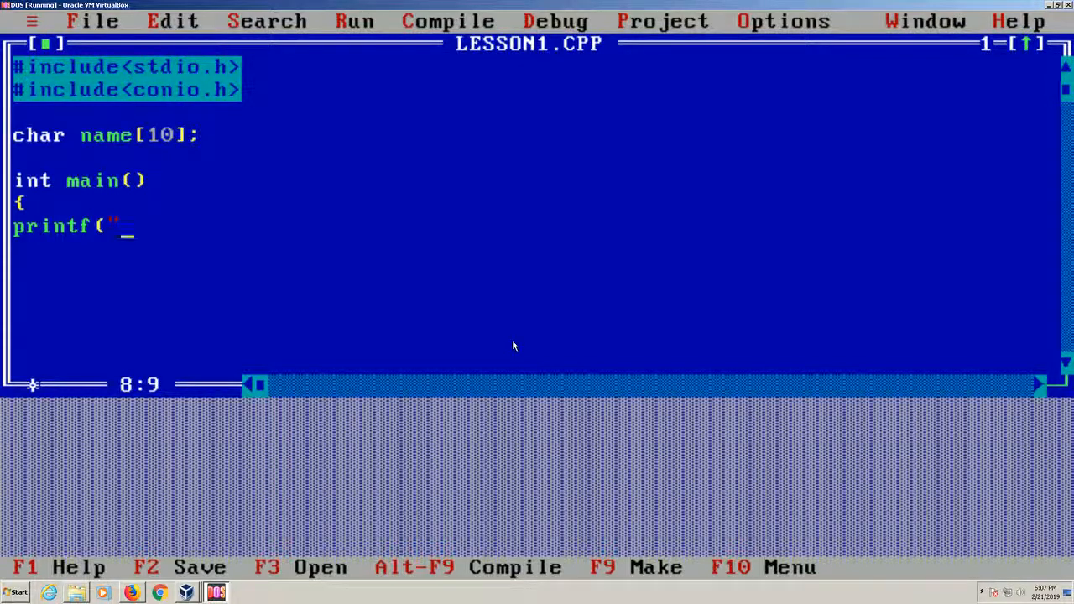
pyautogui.press('Backspace')
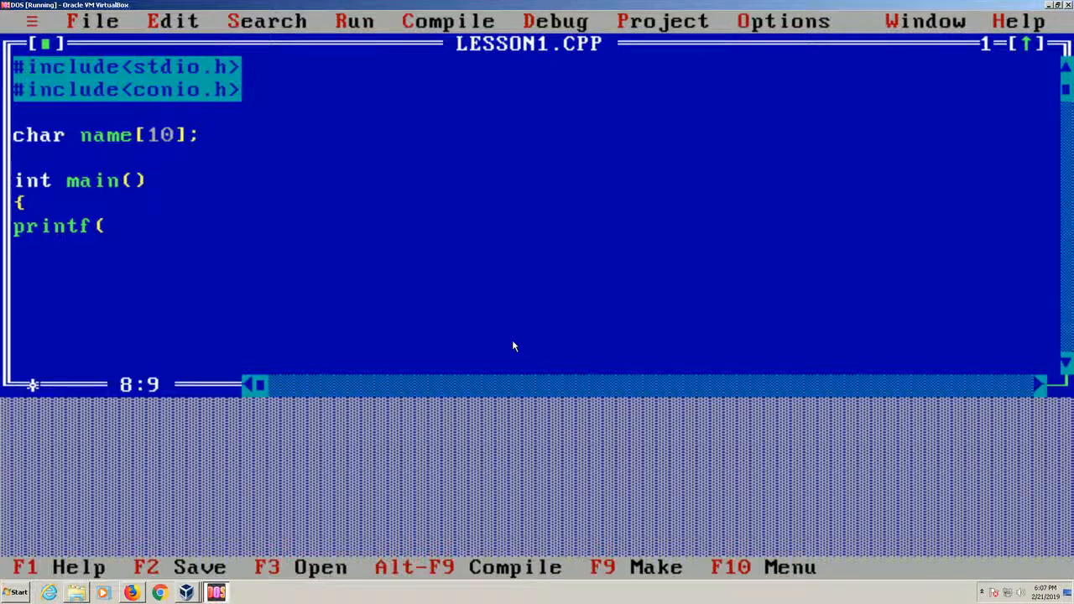
pyautogui.write('"')
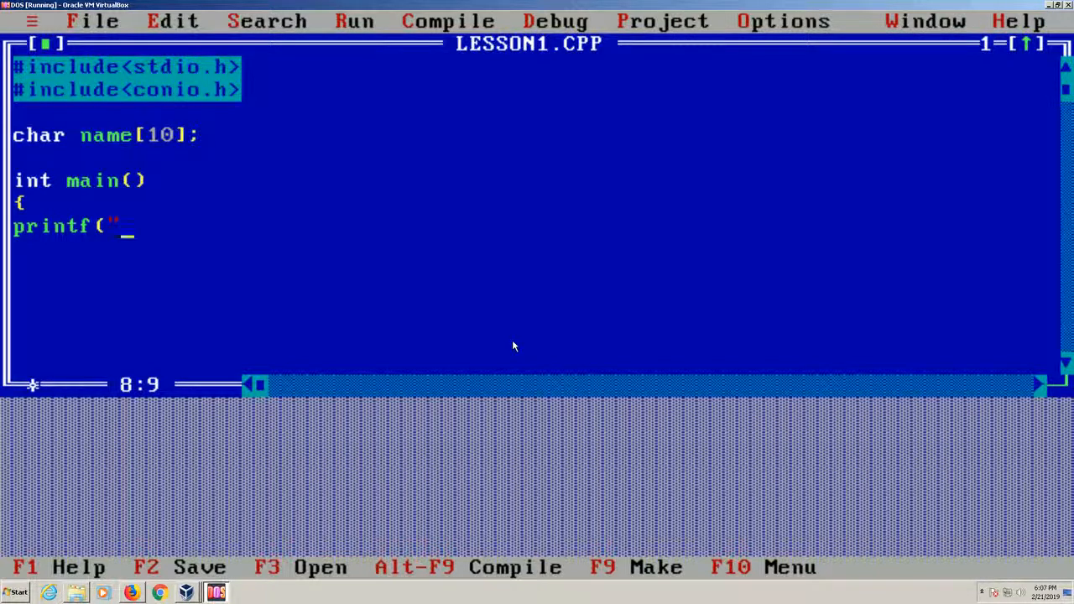
pyautogui.write('\\n\\n')
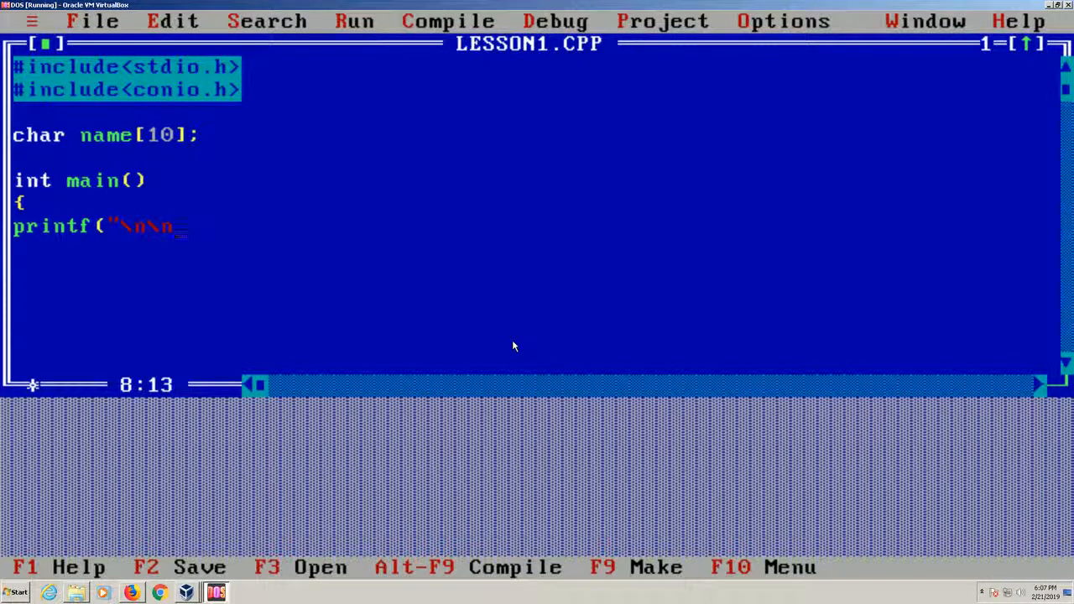
pyautogui.write('What is your')
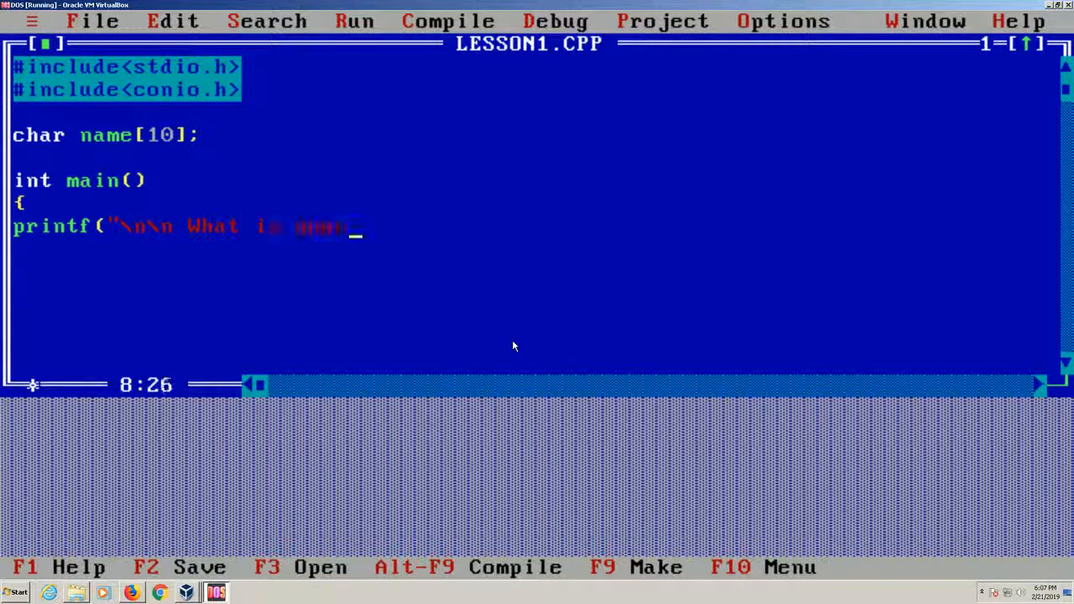
pyautogui.write('your name?')
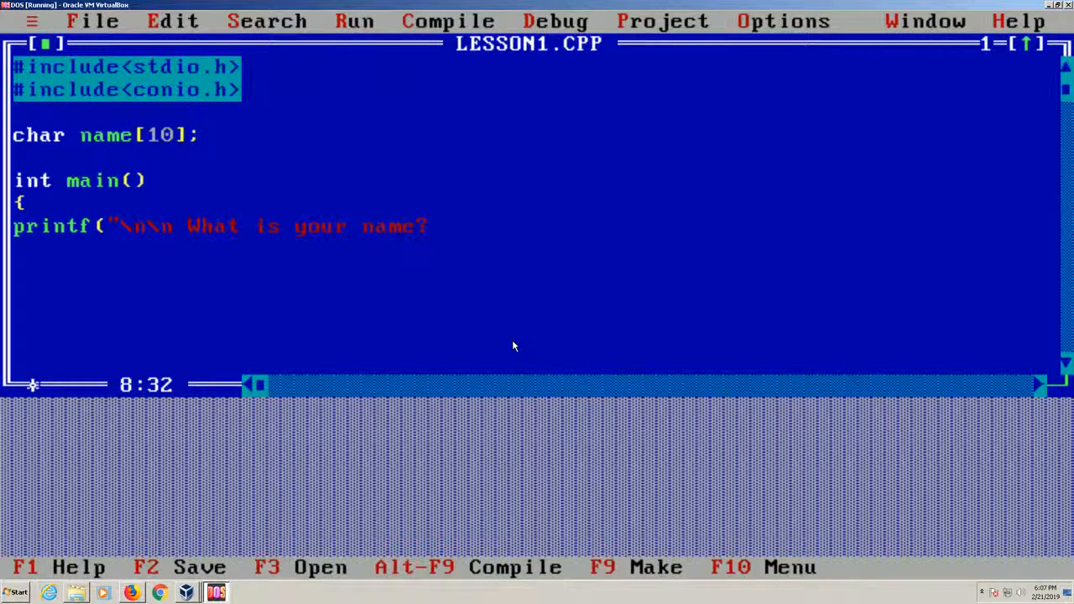
pyautogui.write('\\n")')
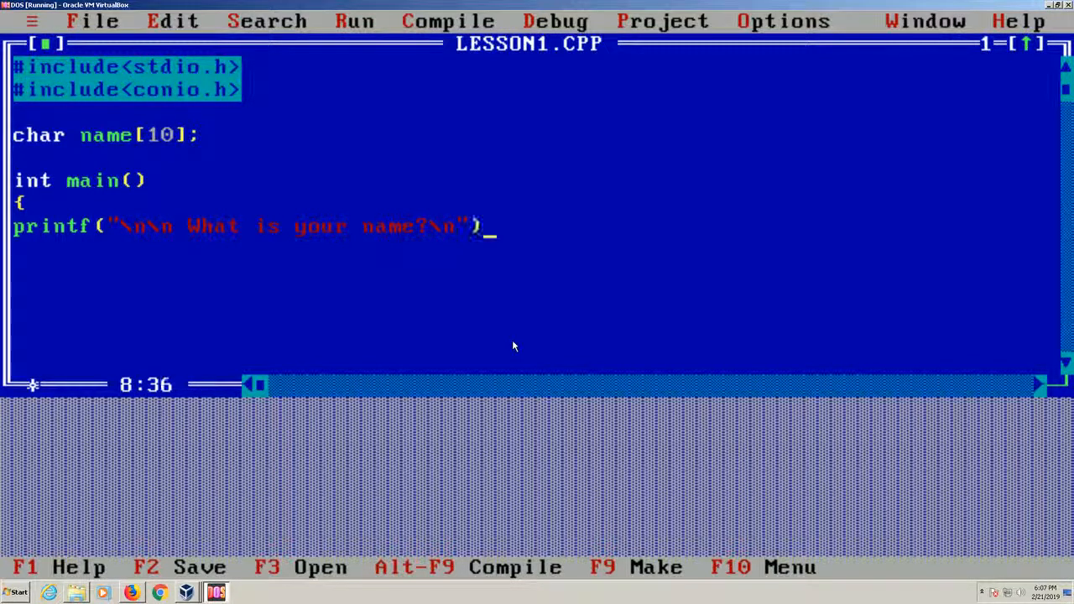
pyautogui.write(';')
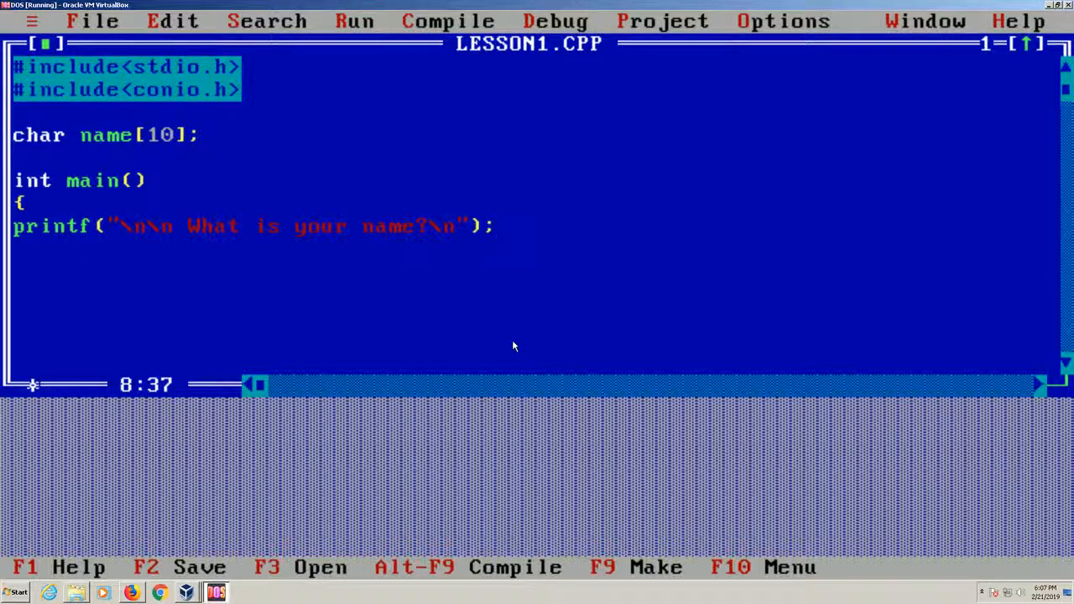
pyautogui.click(503, 227)
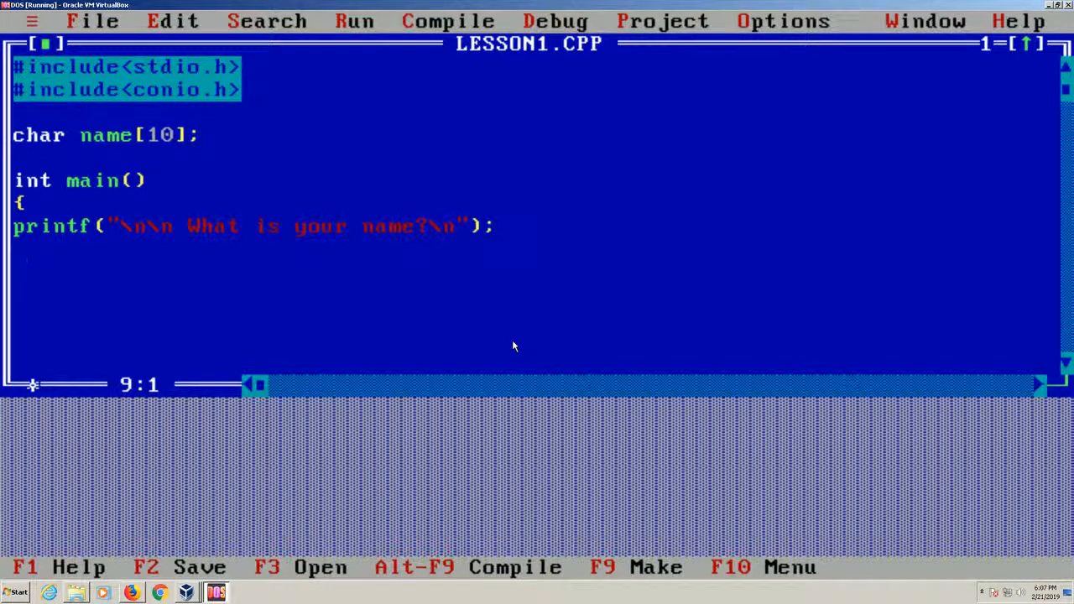
# Step: Add scanf("%s", name); below the prompt
pyautogui.write('scanf')
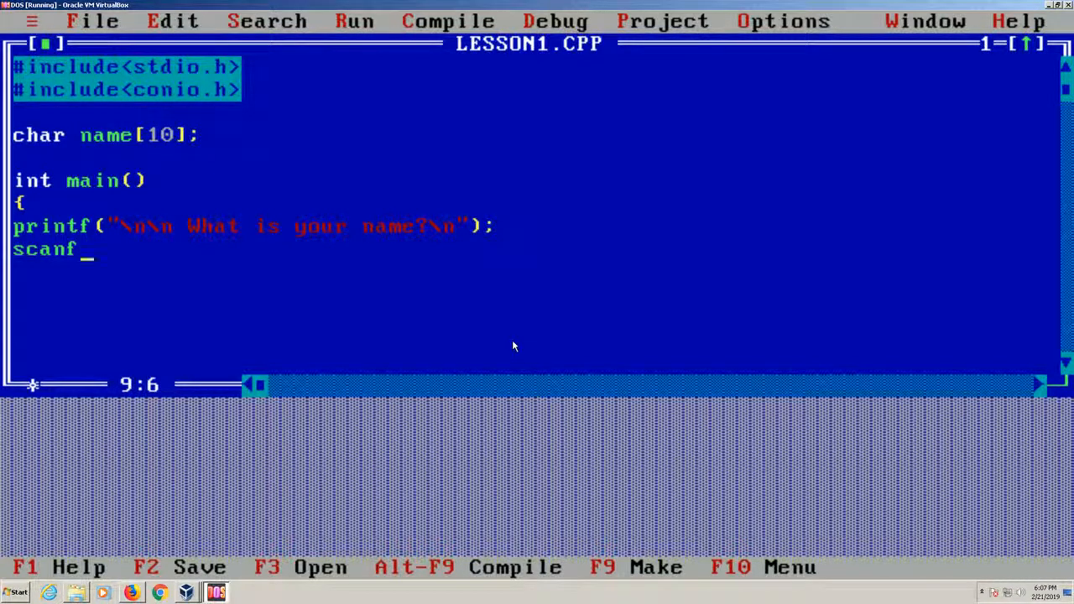
pyautogui.write('(')
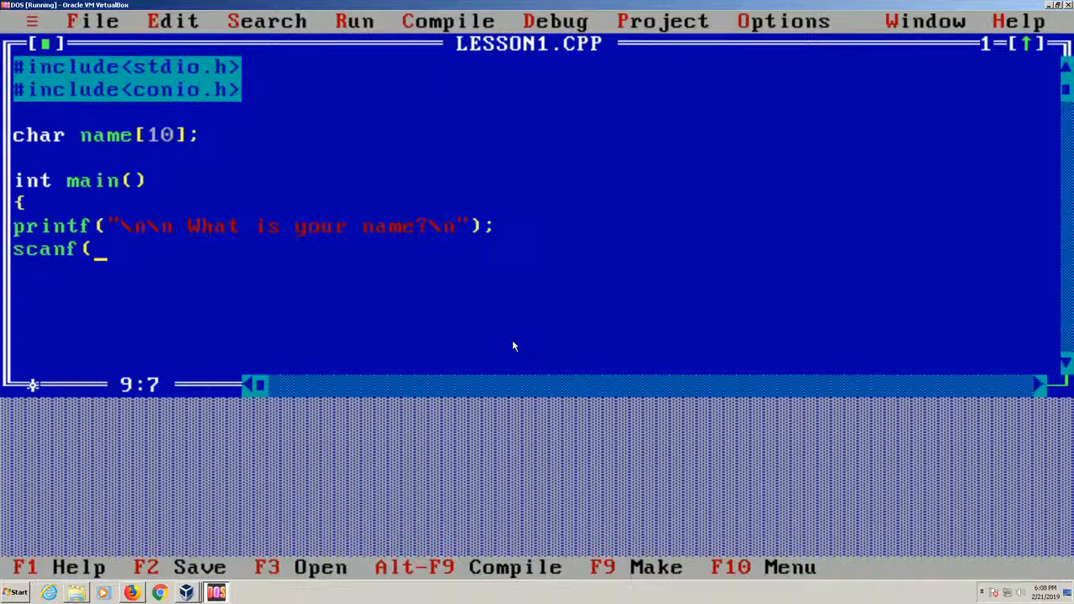
pyautogui.write('"')
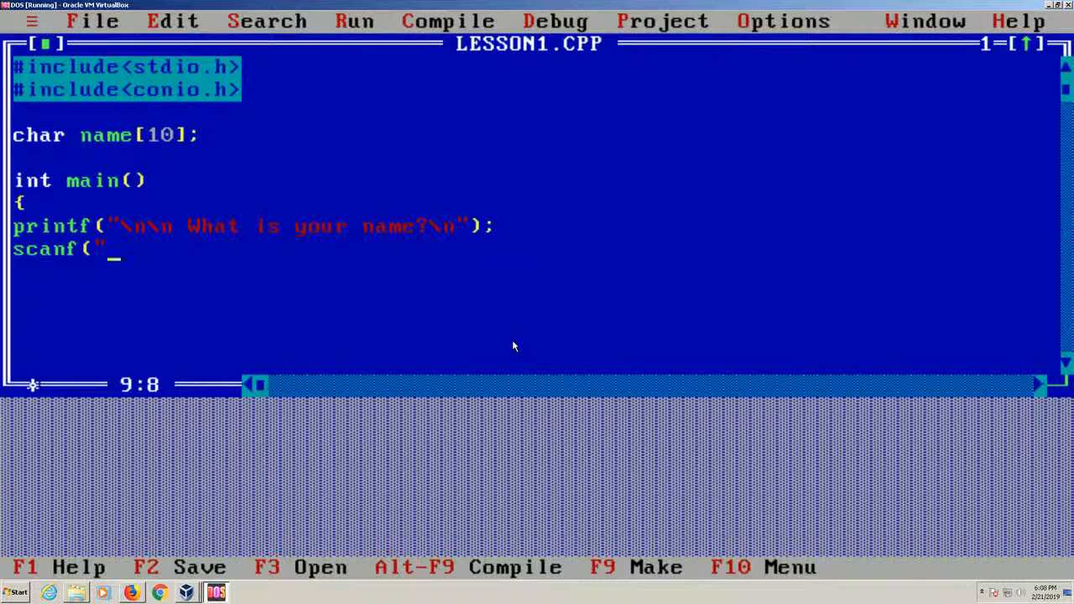
pyautogui.write('%s')
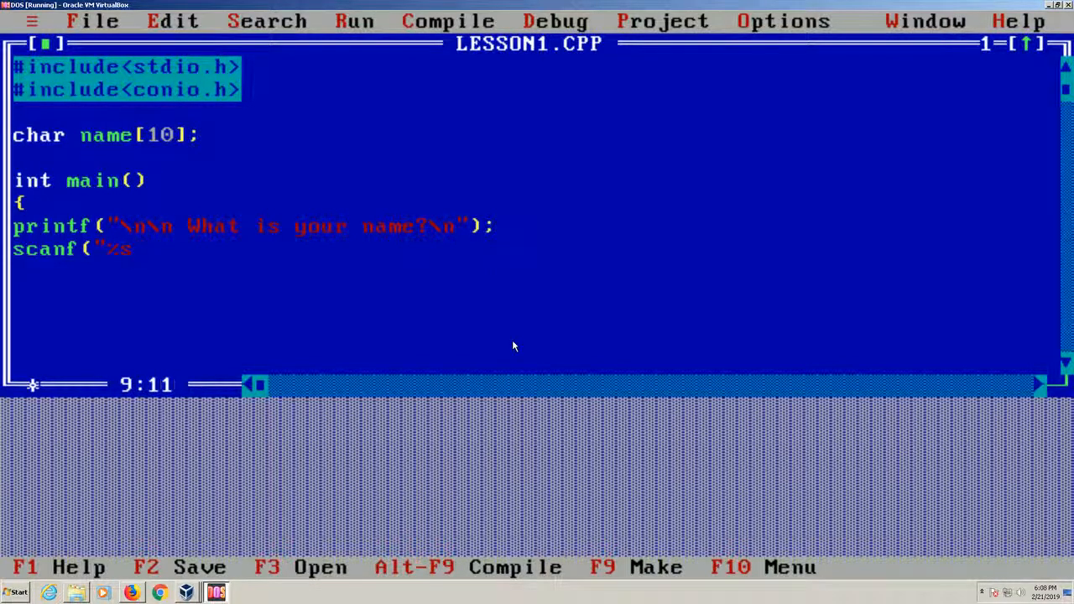
pyautogui.write('",')
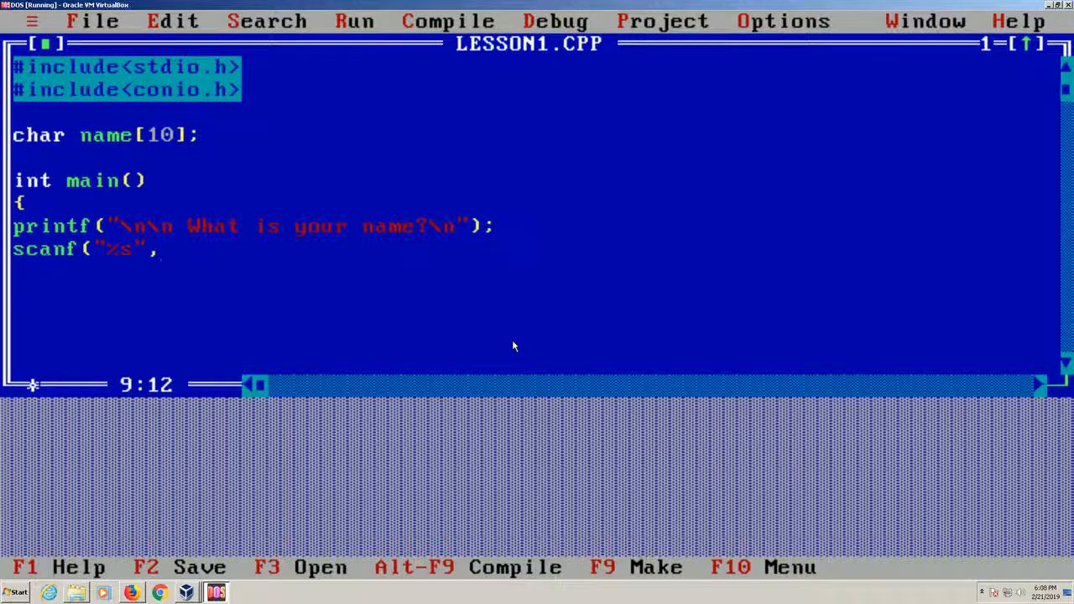
pyautogui.write('name')
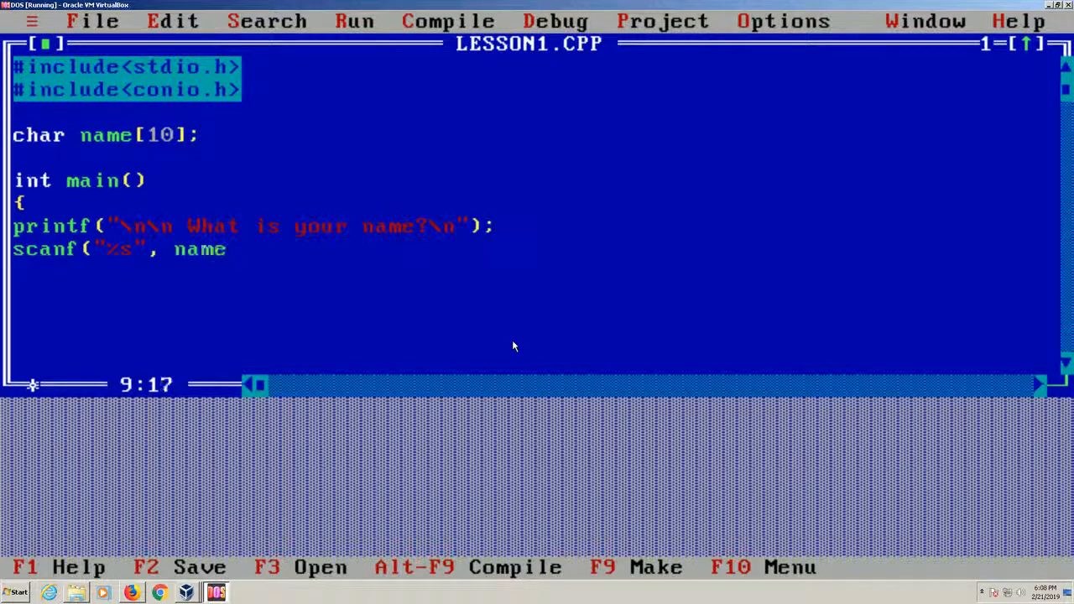
pyautogui.write(')')
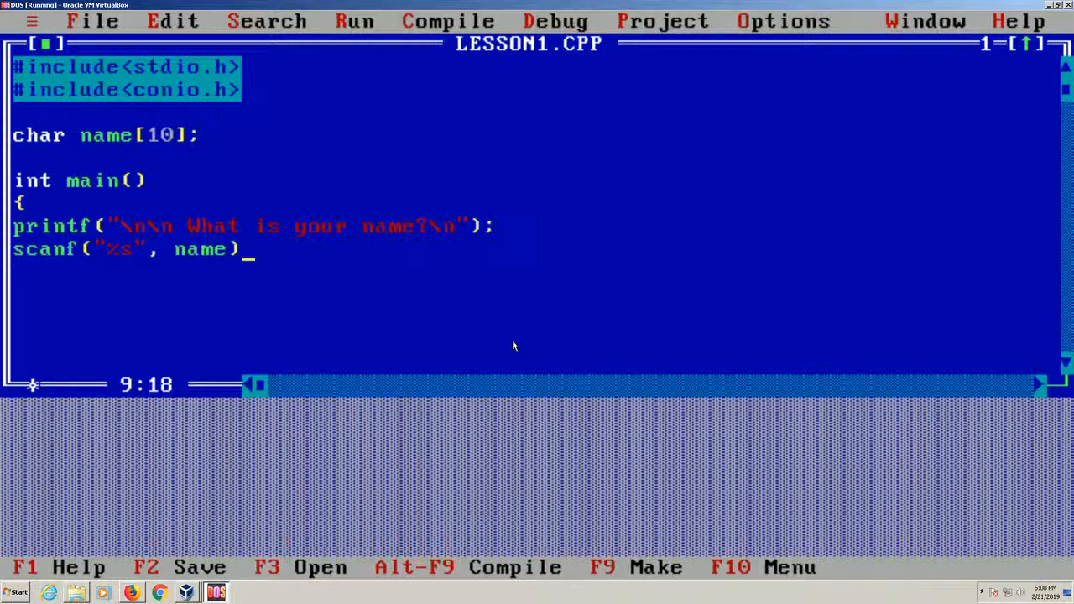
pyautogui.write(';')
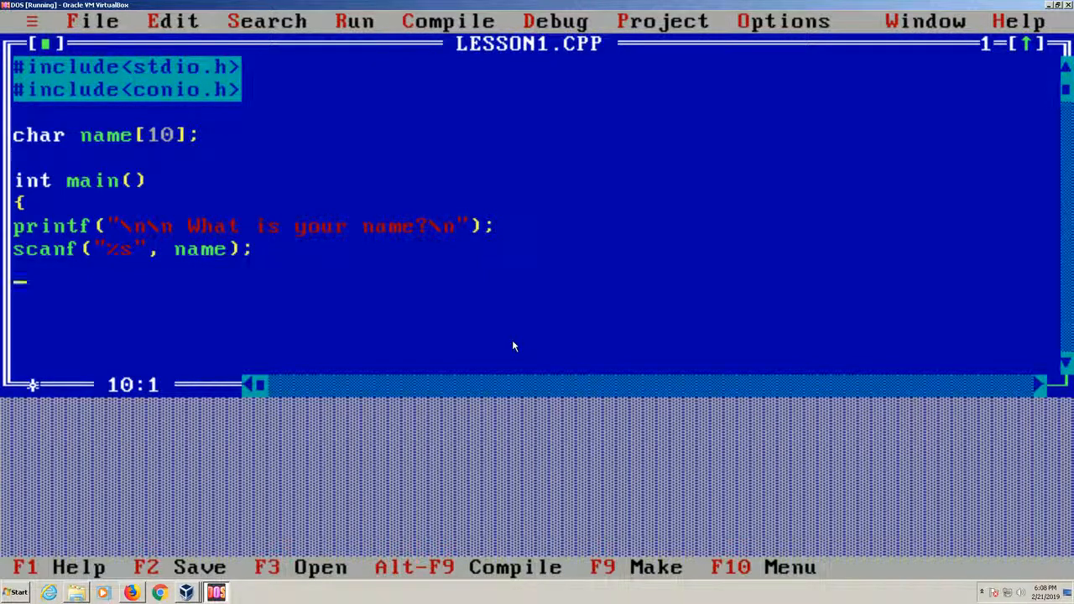
# Step: Add printf("Hello %s, how are you?", name); to greet the user
pyautogui.write('printf')
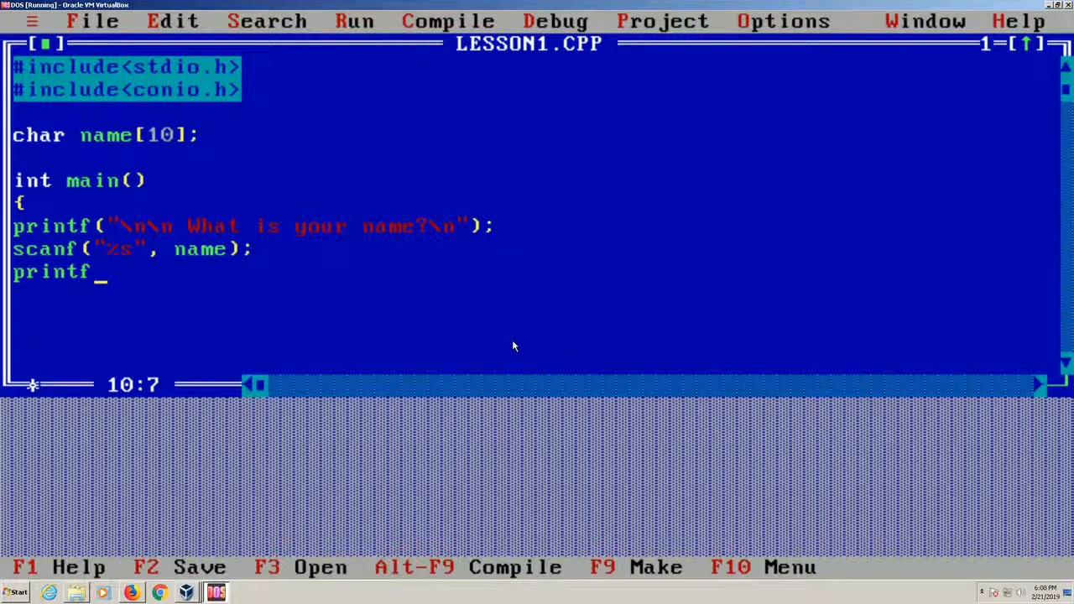
pyautogui.write('(')
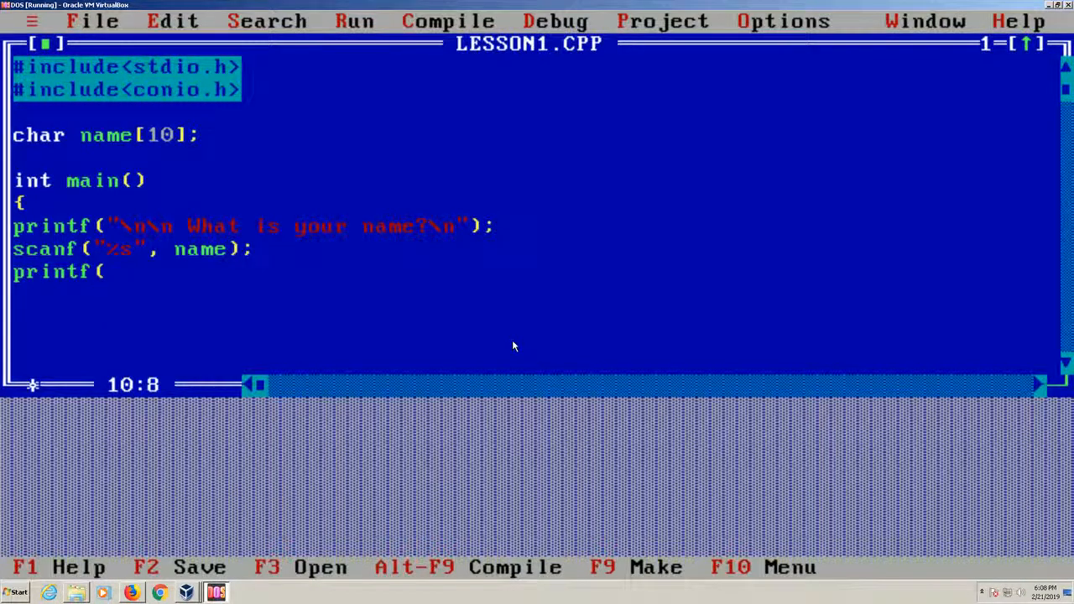
pyautogui.write('"He')
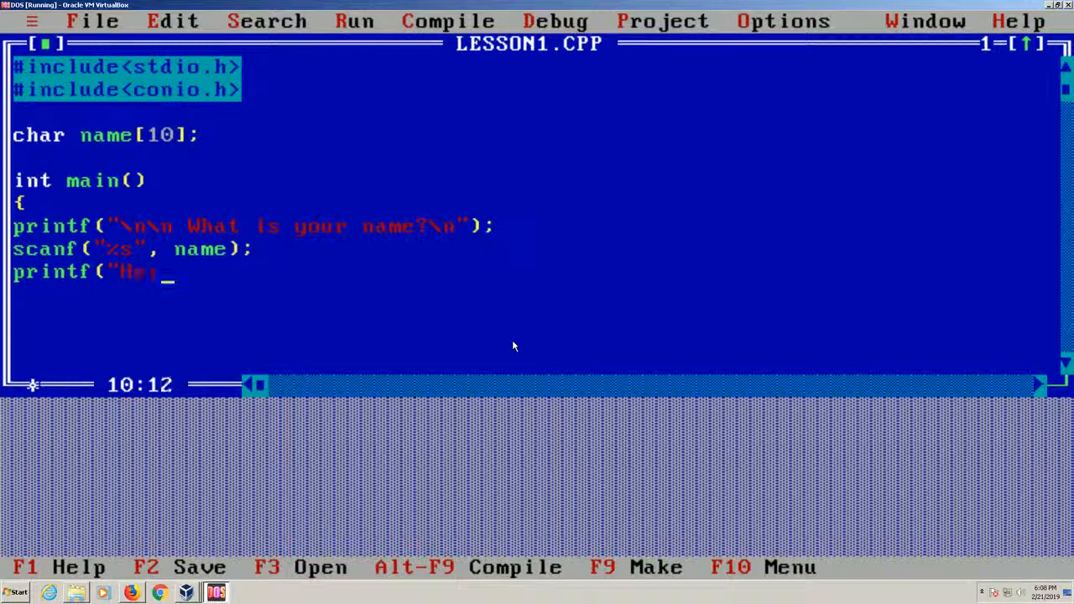
pyautogui.write('llo')
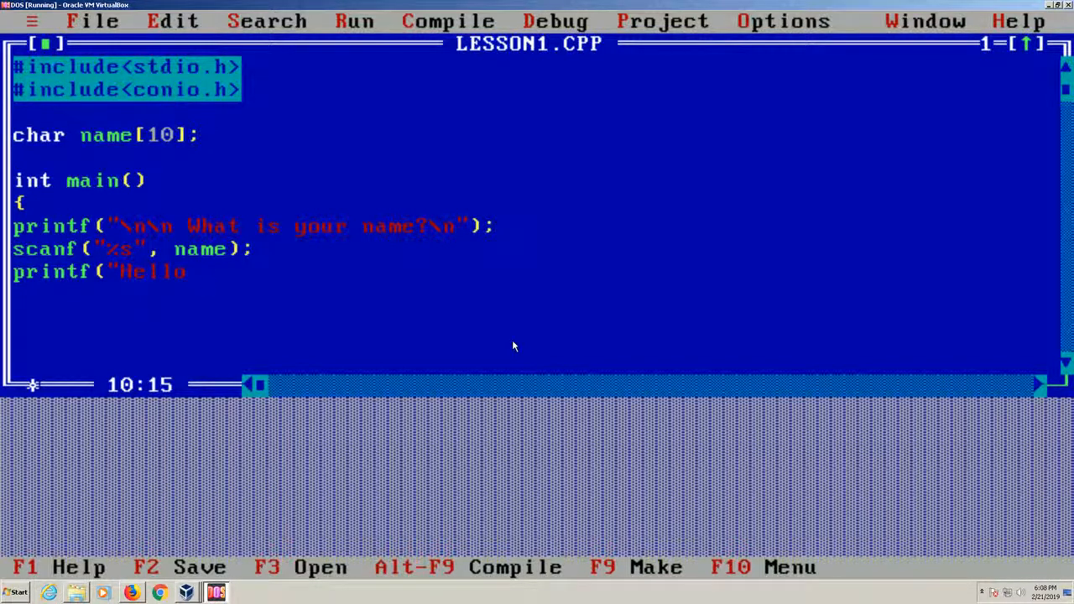
pyautogui.write('%s, how')
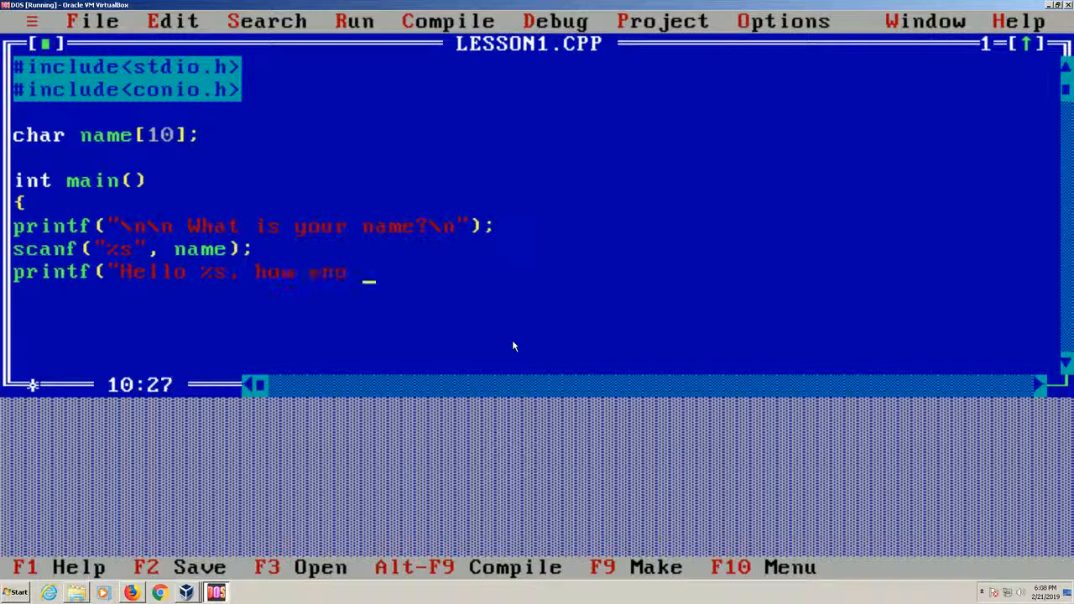
pyautogui.write('are you?')
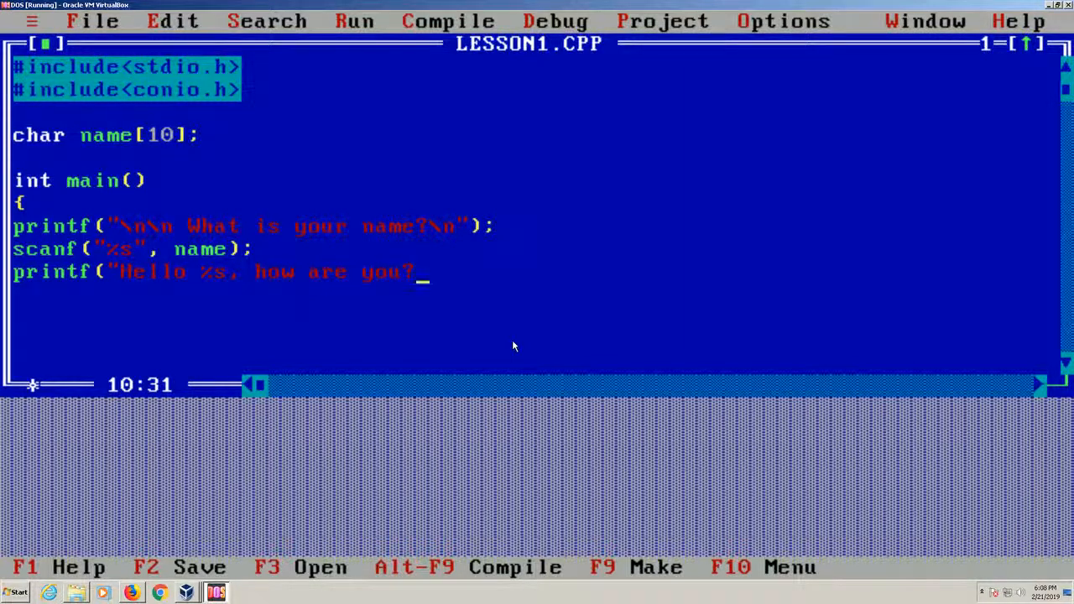
pyautogui.write('"')
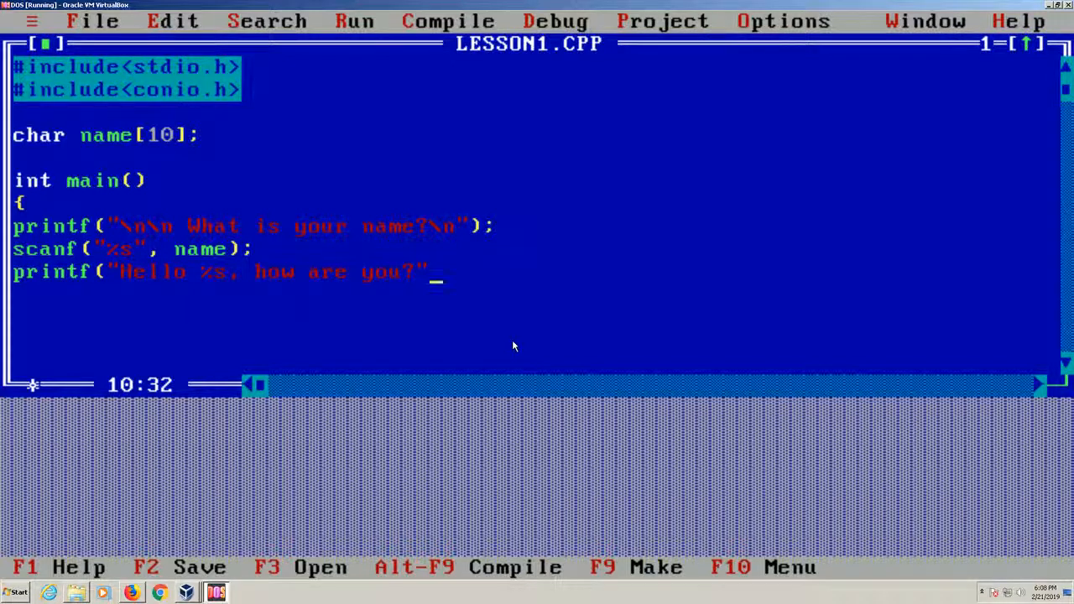
pyautogui.write(');')
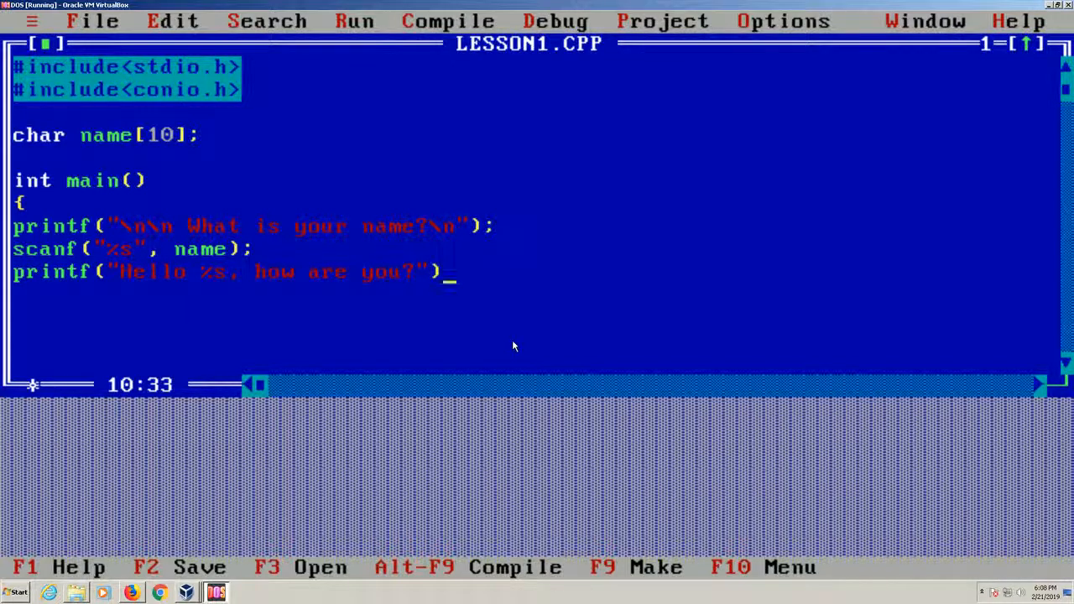
pyautogui.write(';')
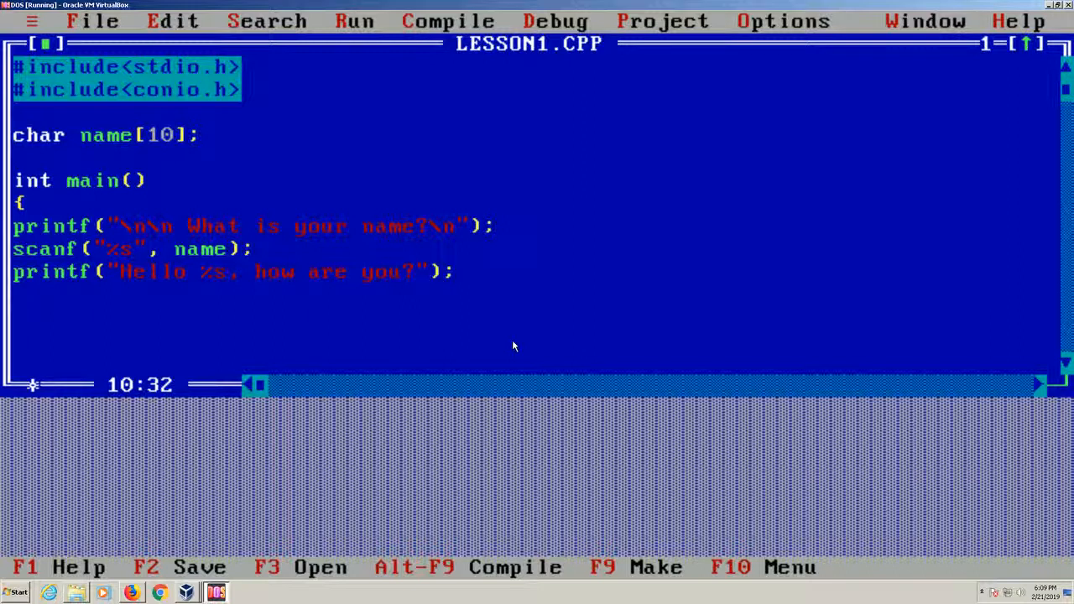
pyautogui.write(', name')
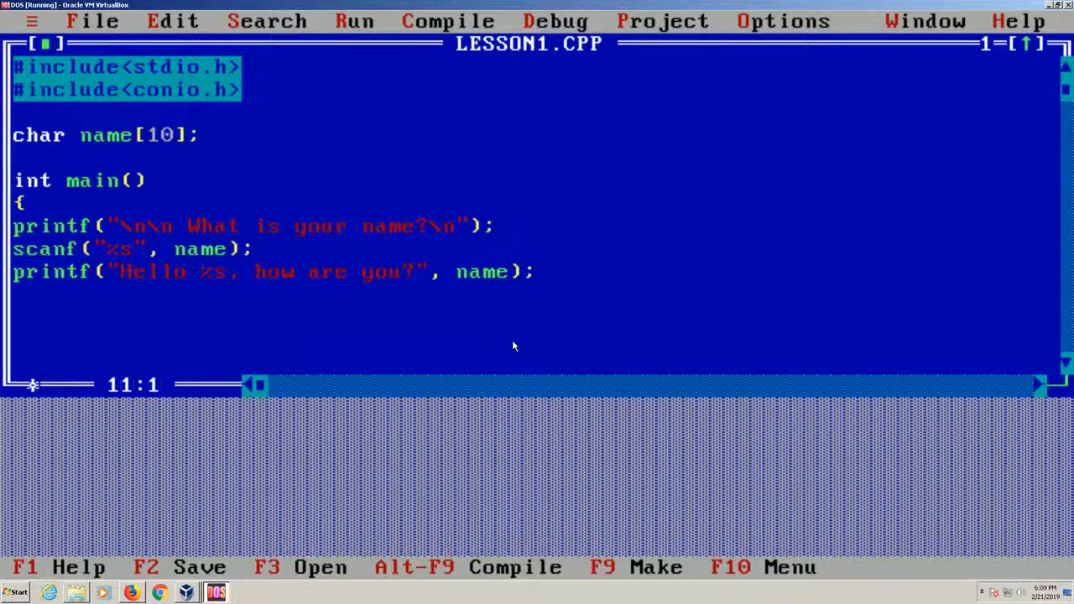
# Step: Add return 0; at the end of main
pyautogui.write('retu')
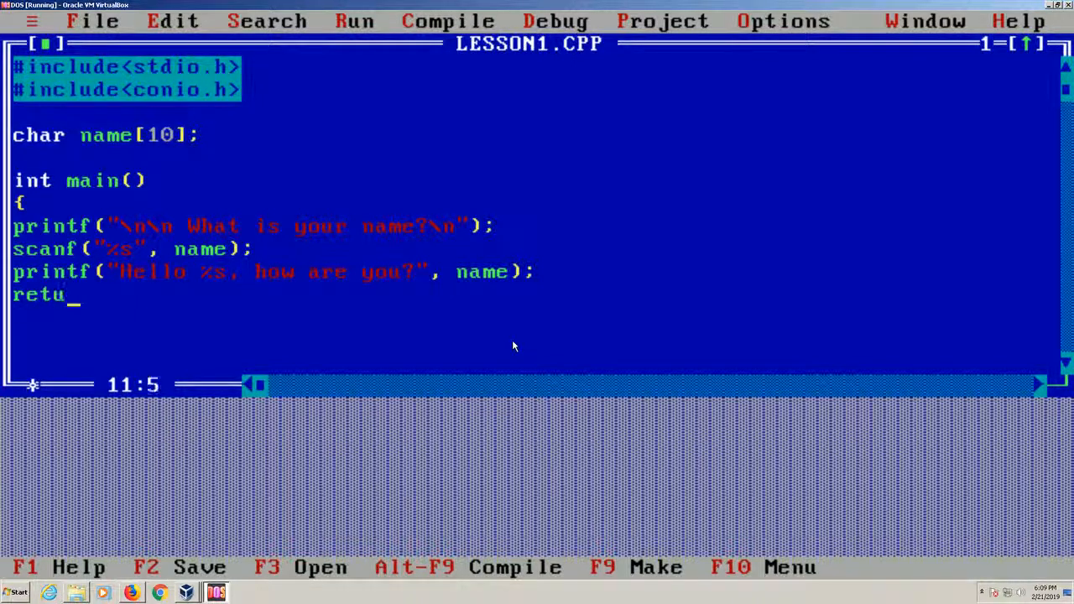
pyautogui.write('rn 0')
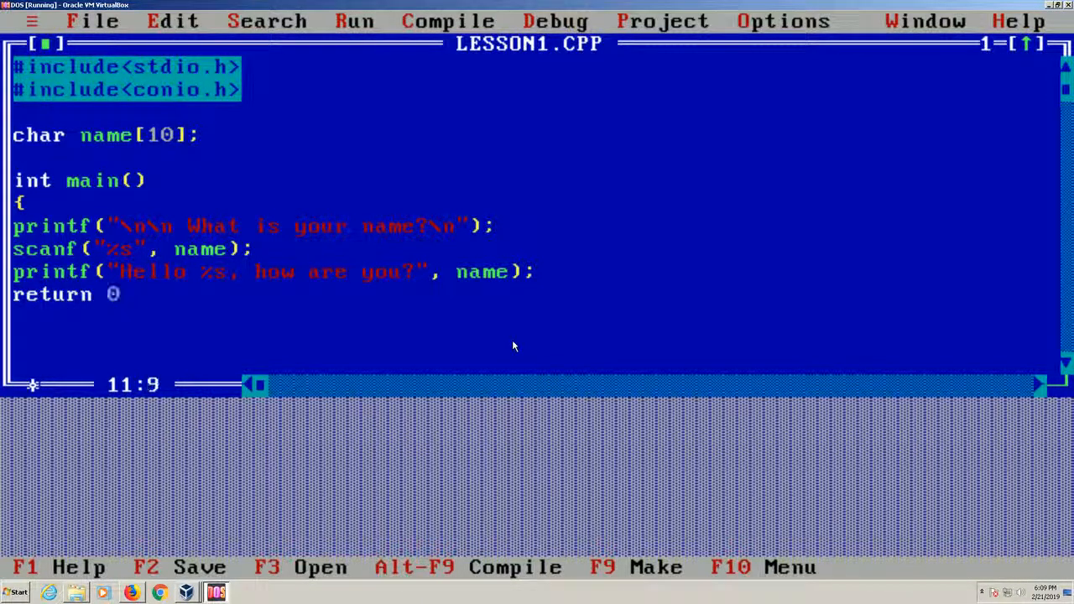
pyautogui.write(';')
pyautogui.click(535, 316)
pyautogui.write('}')
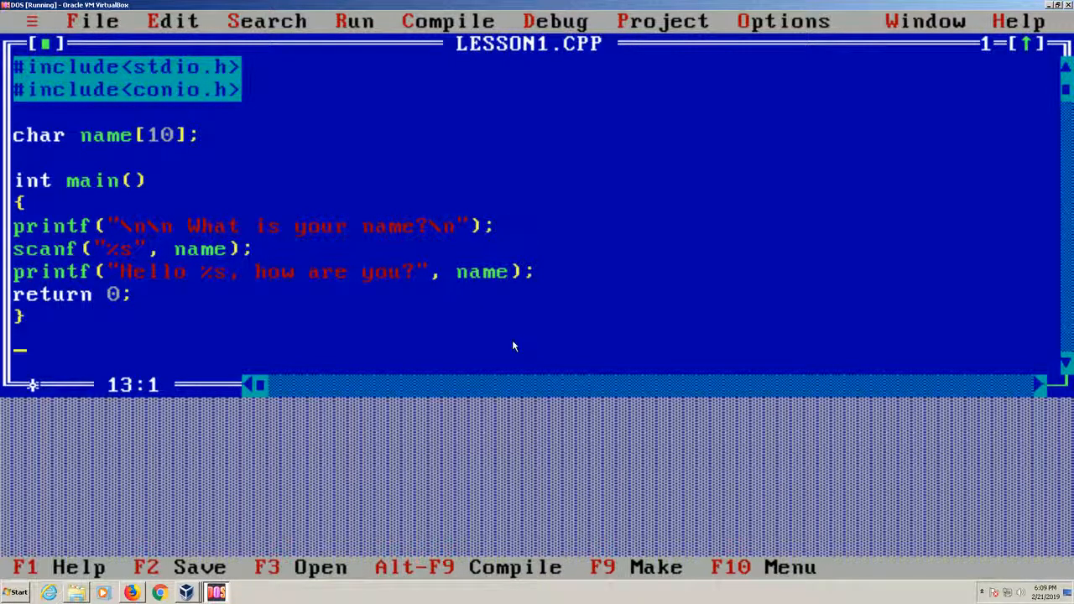
# Step: Close main with its brace and exit Turbo C++ to the DOS prompt
pyautogui.click(92, 21)
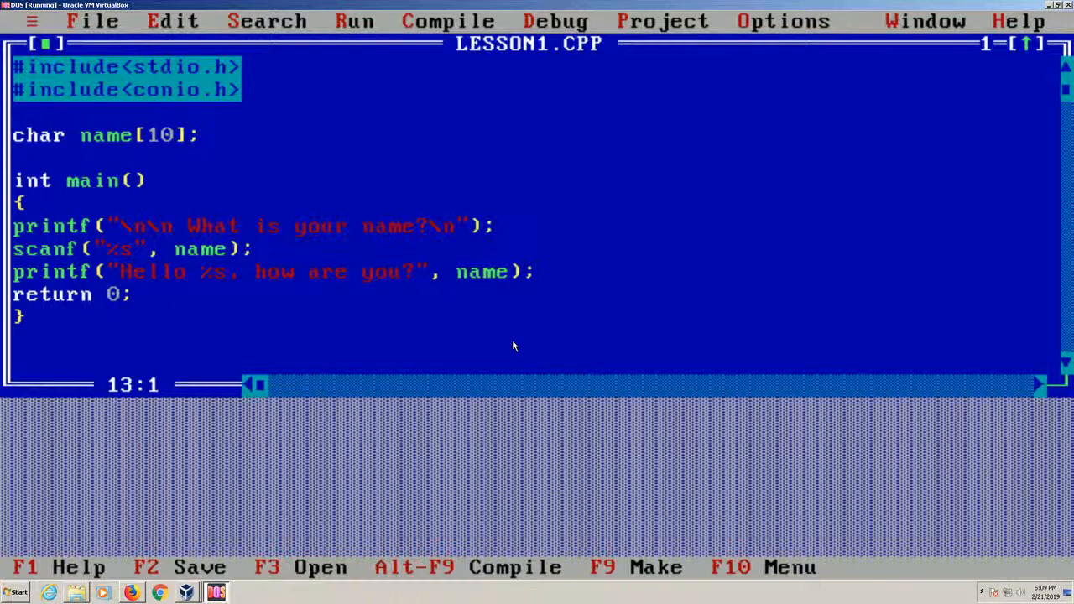
pyautogui.click(448, 21)
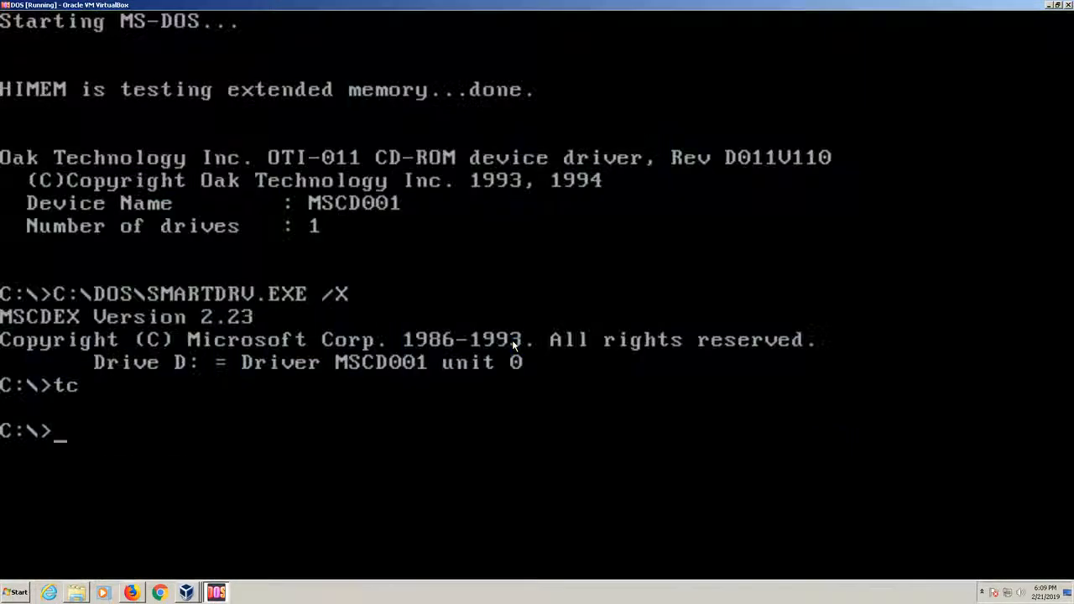
# Step: Run lesson1 from the COMPILED folder, answer Frank, and relaunch Turbo C++ with tc
pyautogui.write('cd turbo')
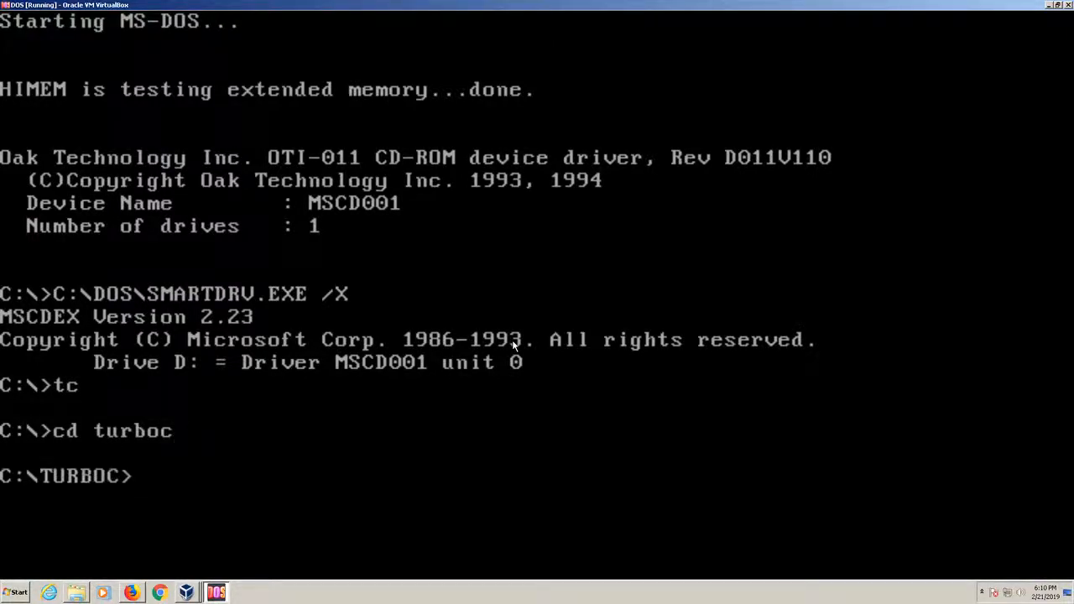
pyautogui.write('cd comp')
pyautogui.write('lesson1')
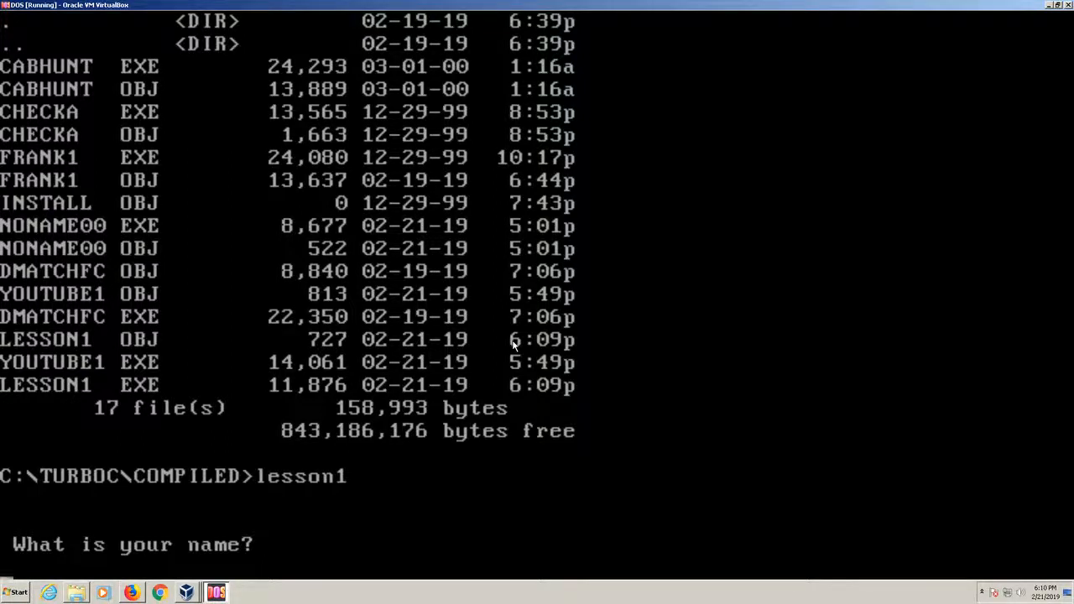
pyautogui.write('Frank')
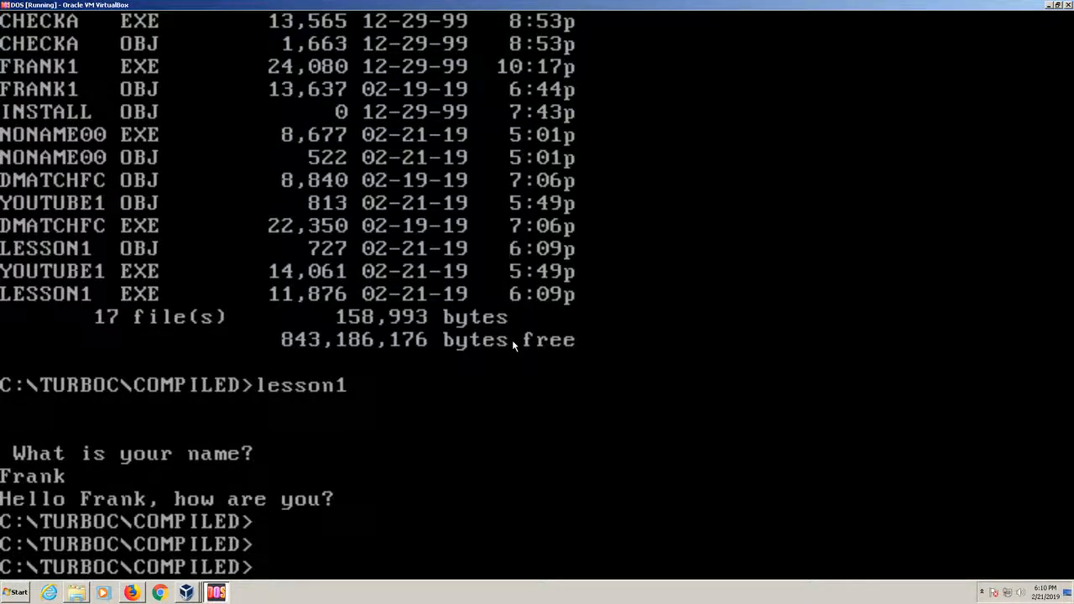
pyautogui.write('tc')
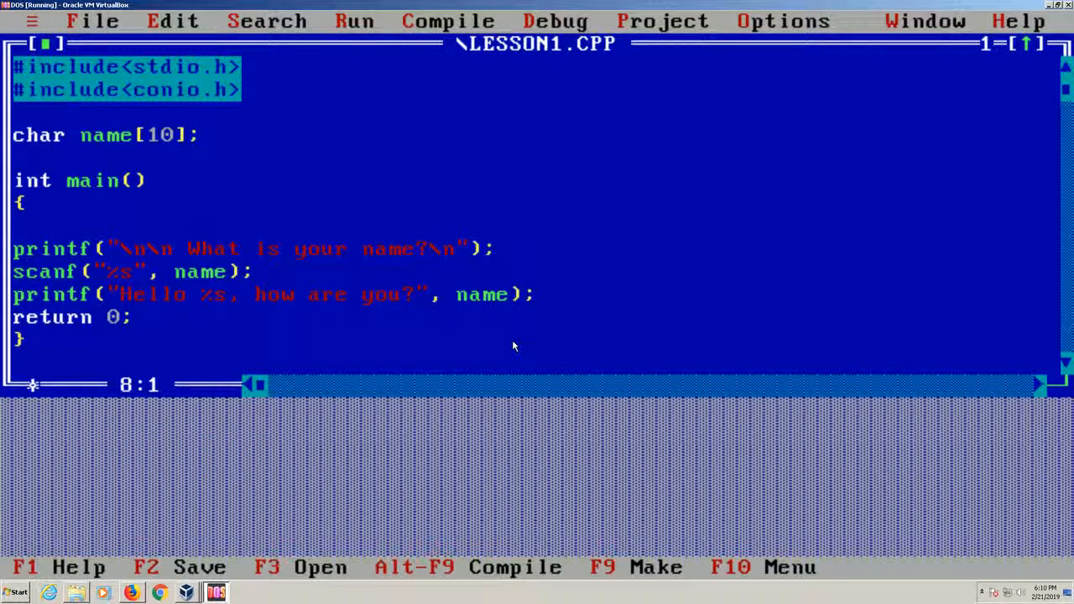
# Step: Add clrscr(); to main, rebuild and save, rerun answering Frank, then relaunch tc
pyautogui.write('c')
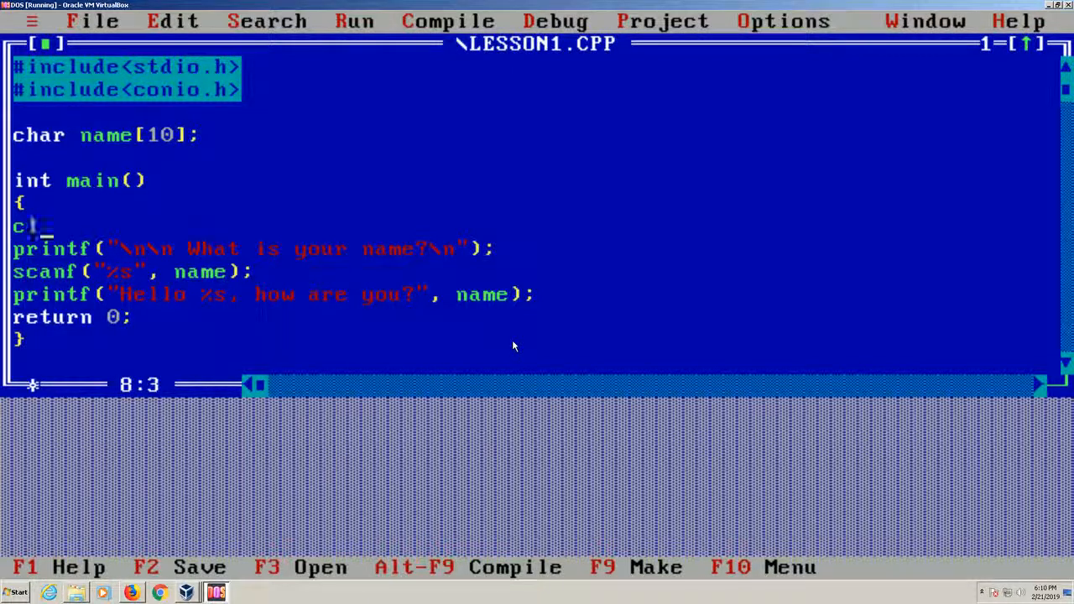
pyautogui.write('lrscr()')
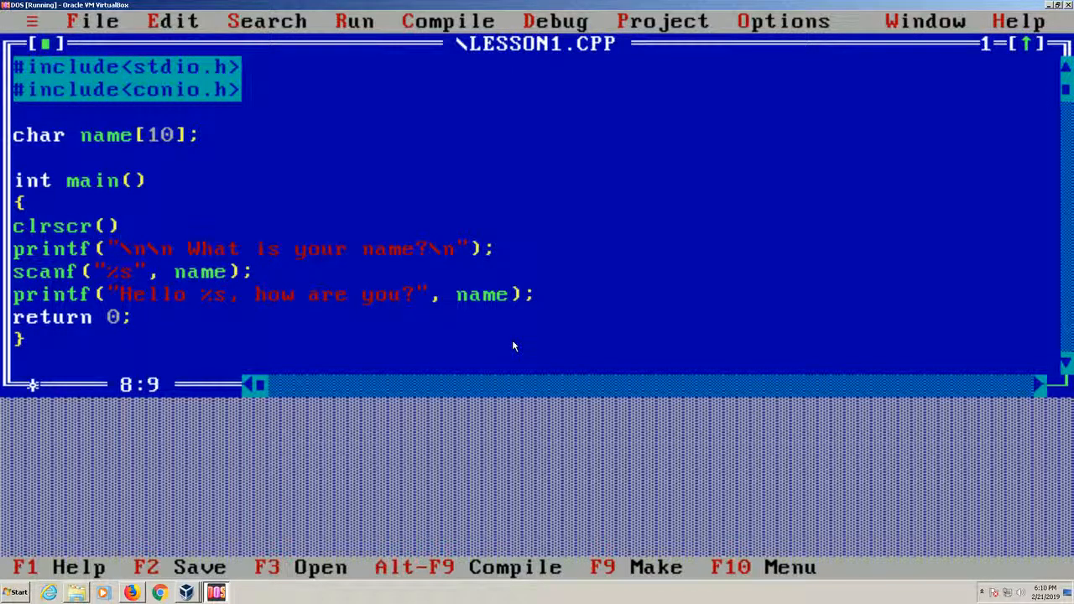
pyautogui.click(92, 21)
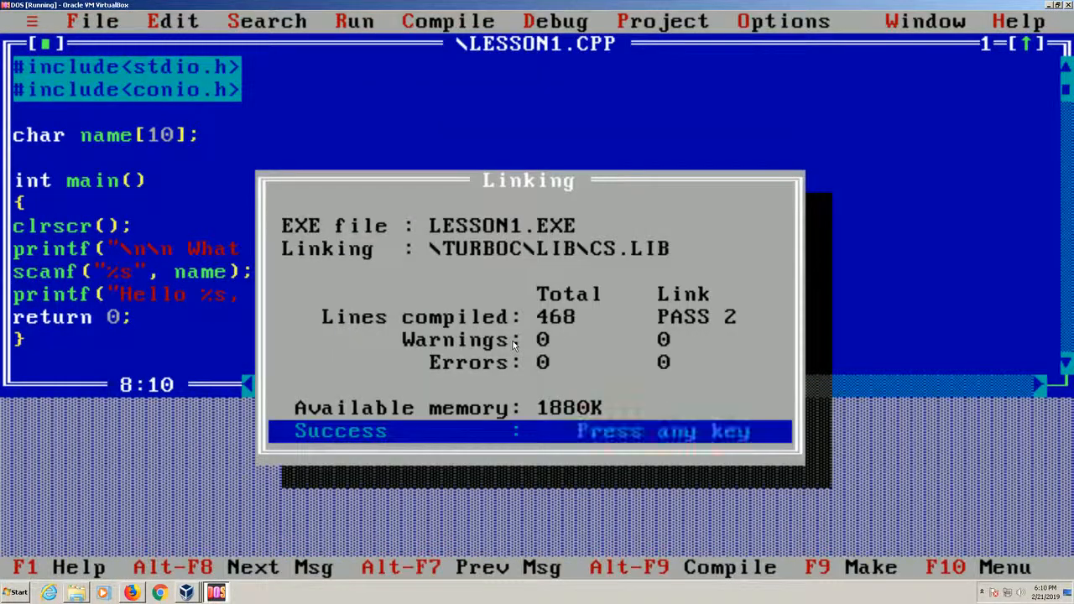
pyautogui.click(93, 21)
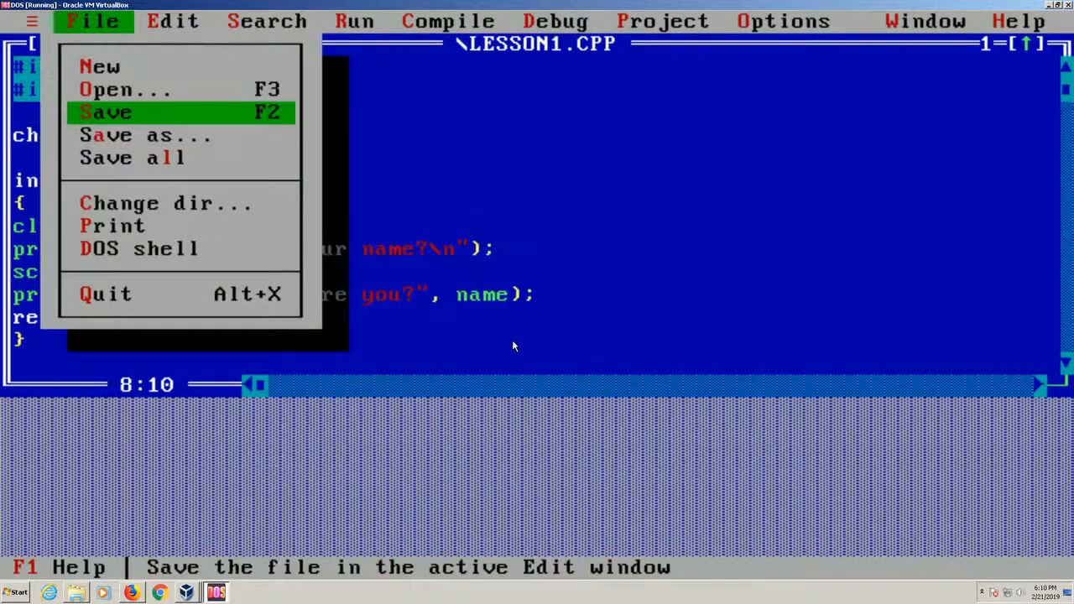
pyautogui.click(137, 249)
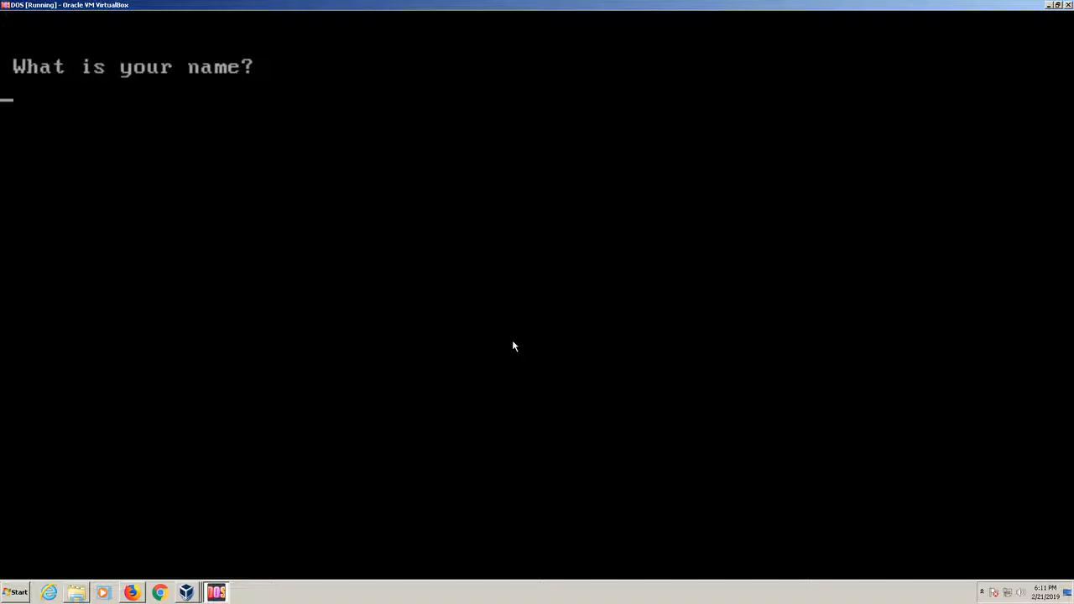
pyautogui.write('Frank')
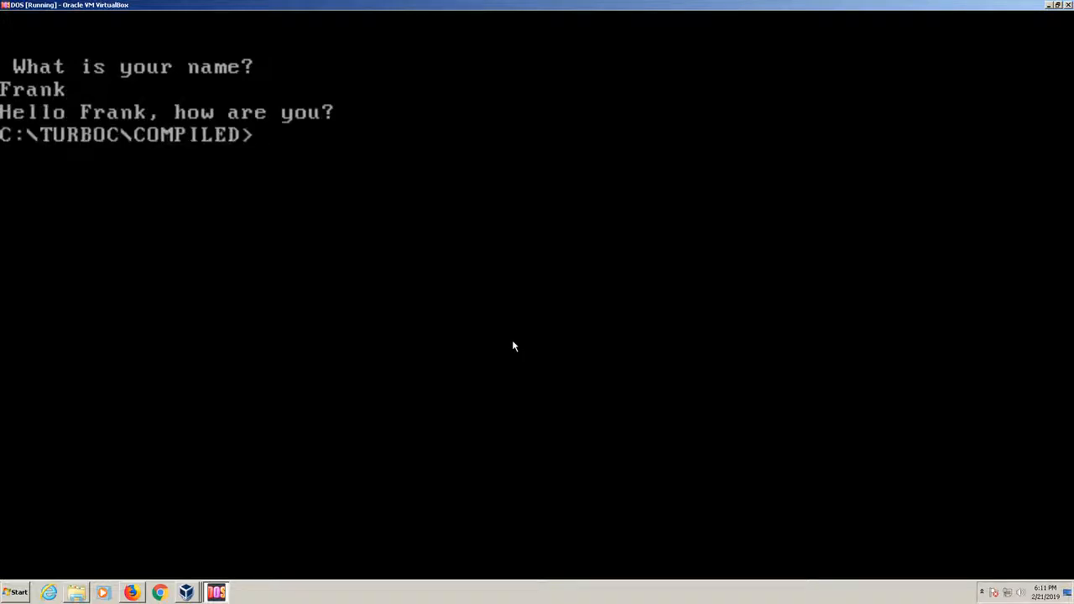
pyautogui.write('t')
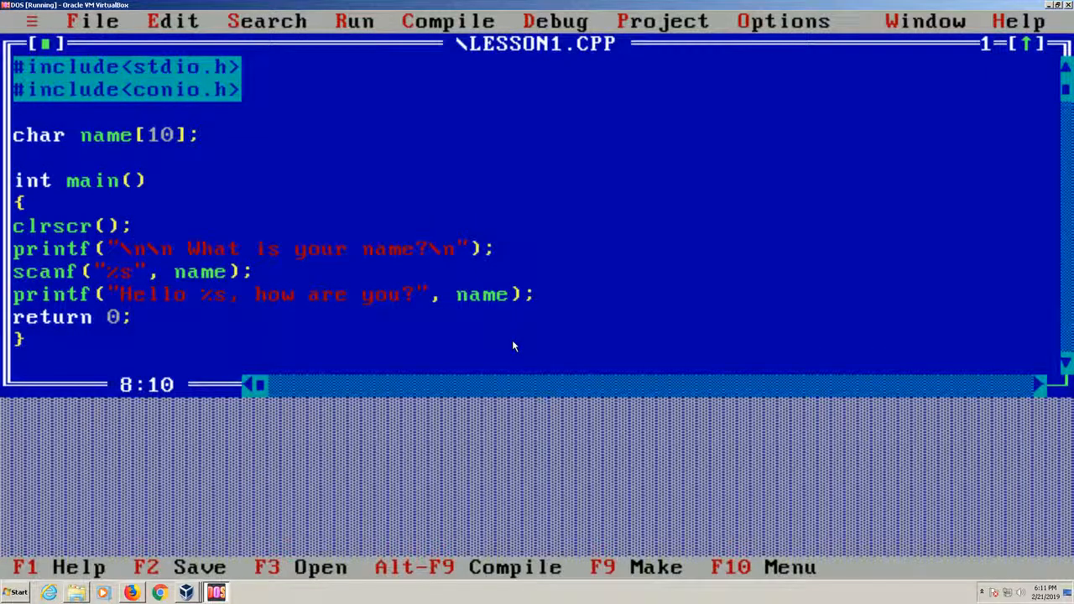
# Step: Comment out #include<conio.h> with // and compile, getting the clrscr prototype error
pyautogui.click(101, 134)
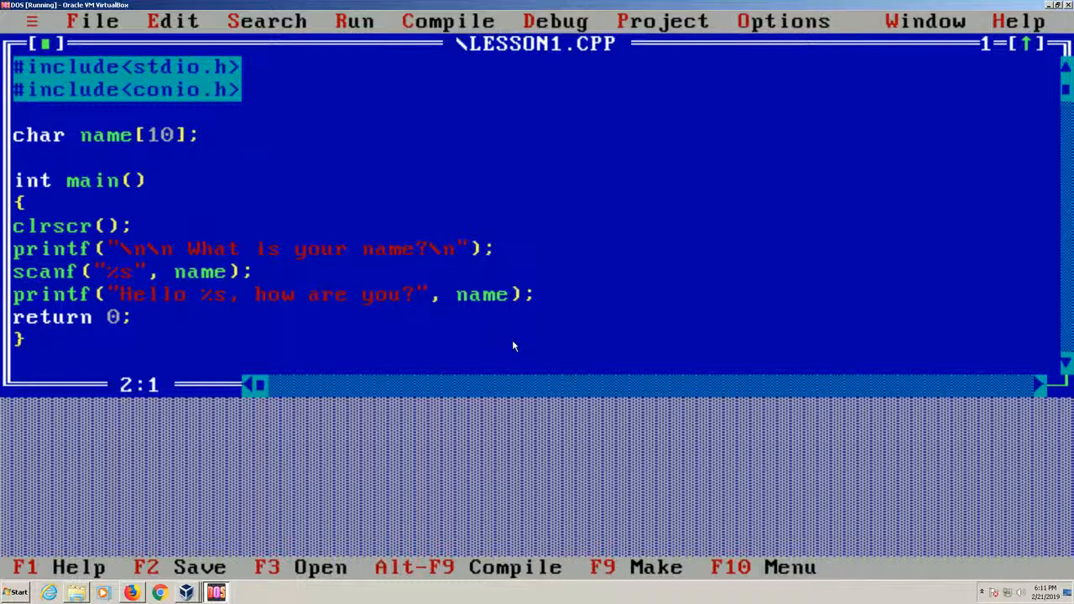
pyautogui.write('//*')
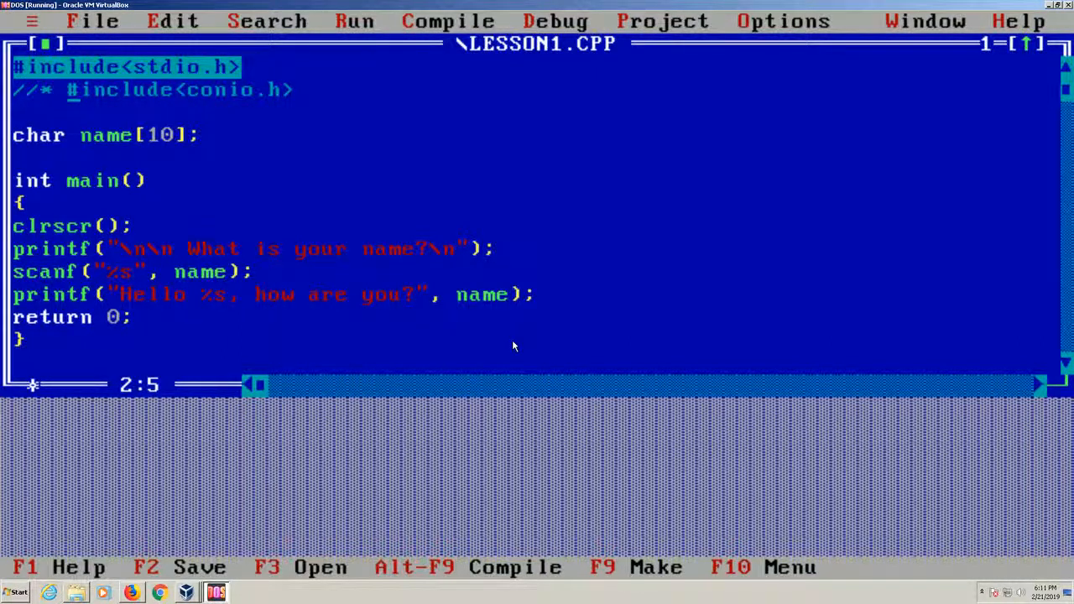
pyautogui.press('Down')
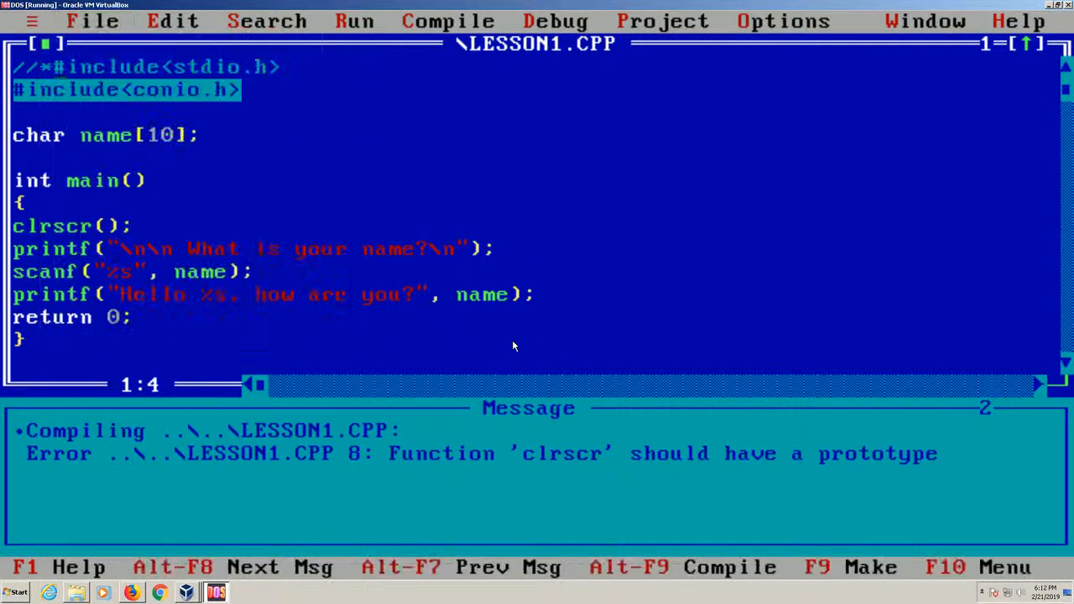
# Step: Recompile with #include<stdio.h> commented out, producing printf and scanf prototype errors
pyautogui.click(448, 21)
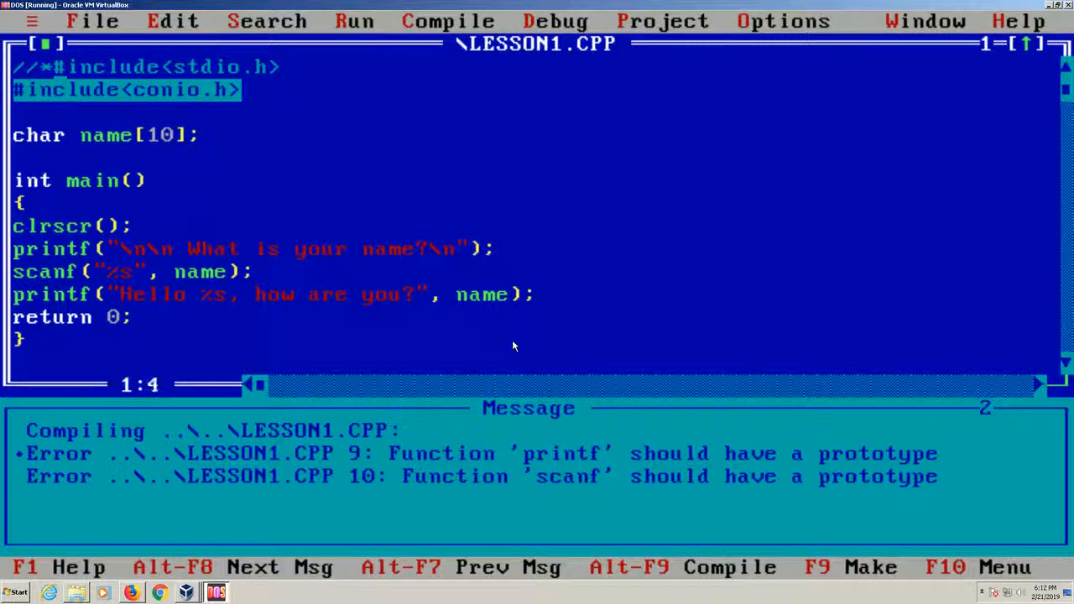
pyautogui.click(92, 21)
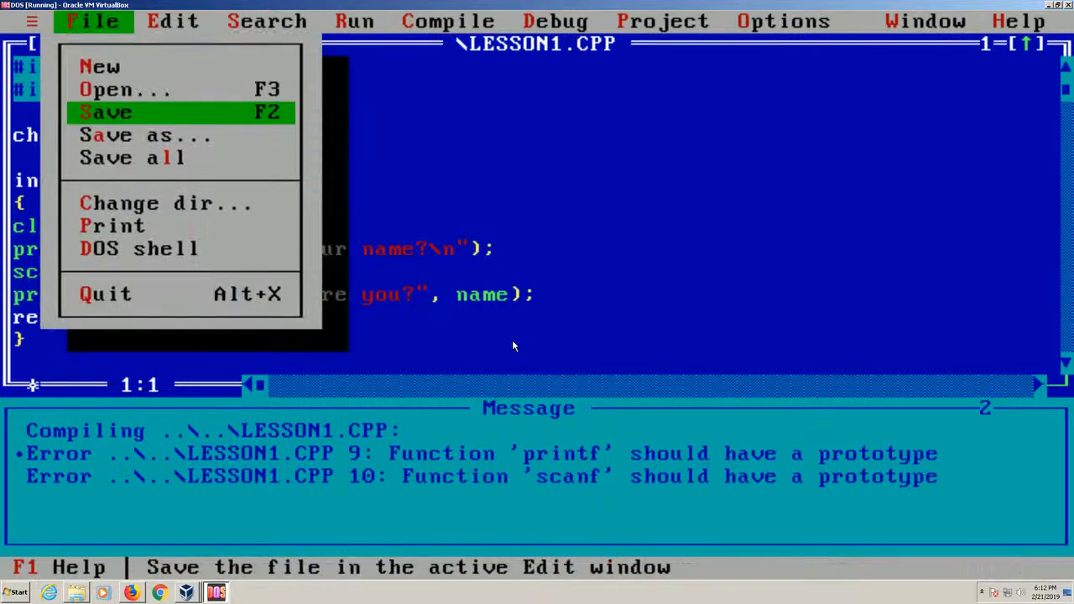
# Step: Save and rebuild LESSON1 with both includes restored, then run it entering the name Frank
pyautogui.click(447, 21)
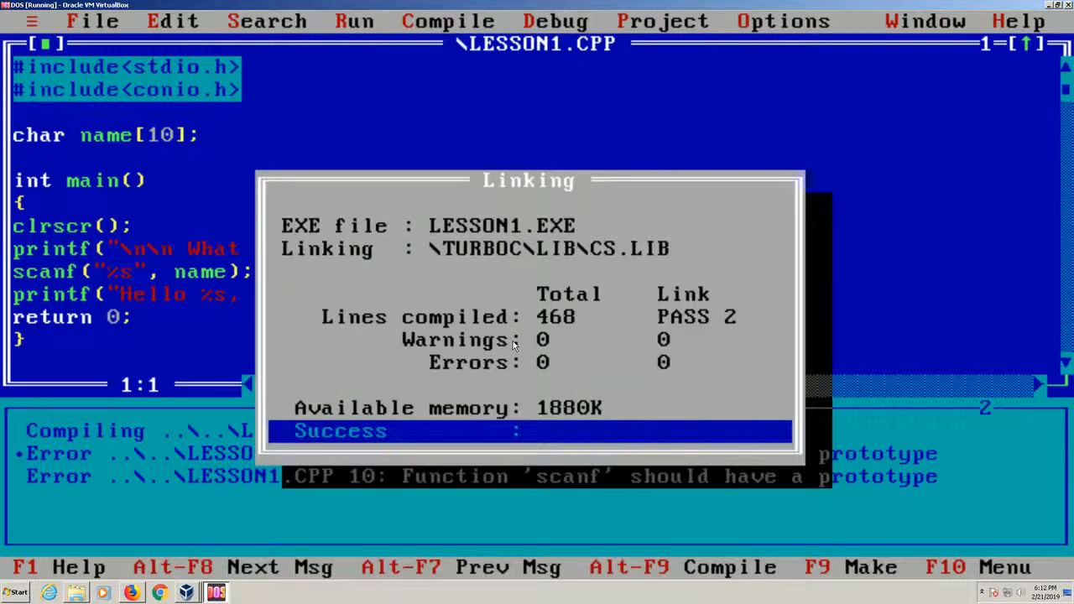
pyautogui.click(93, 21)
pyautogui.write('le')
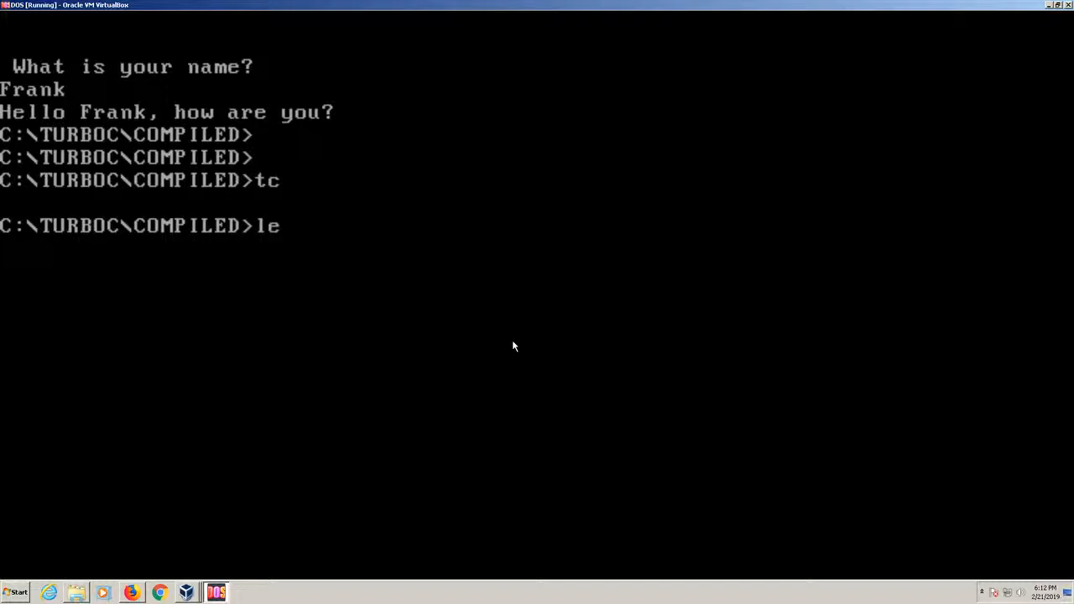
pyautogui.press('Return')
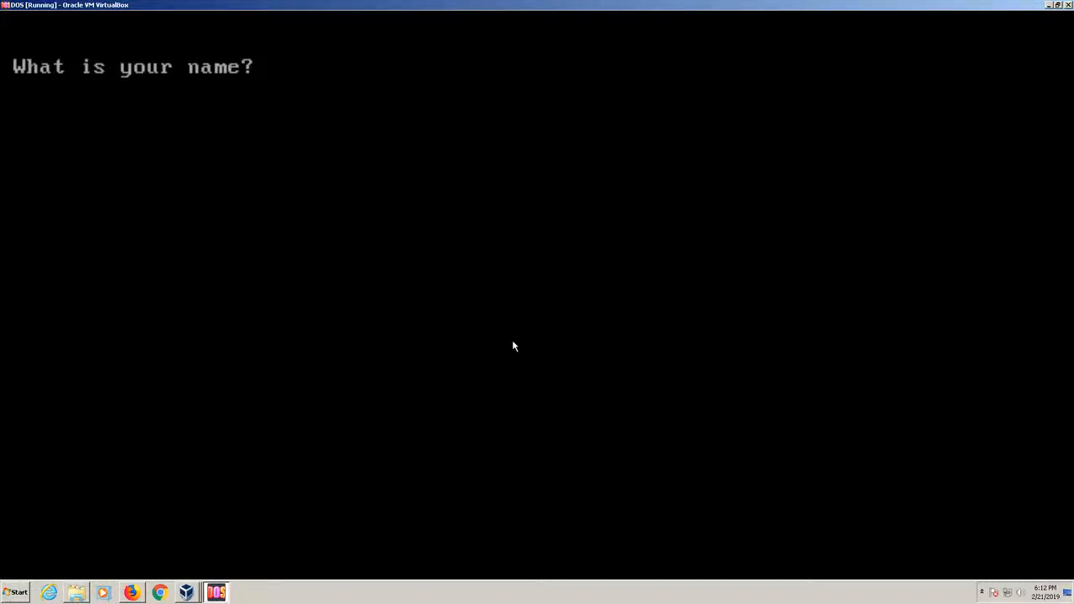
pyautogui.write('Frank')
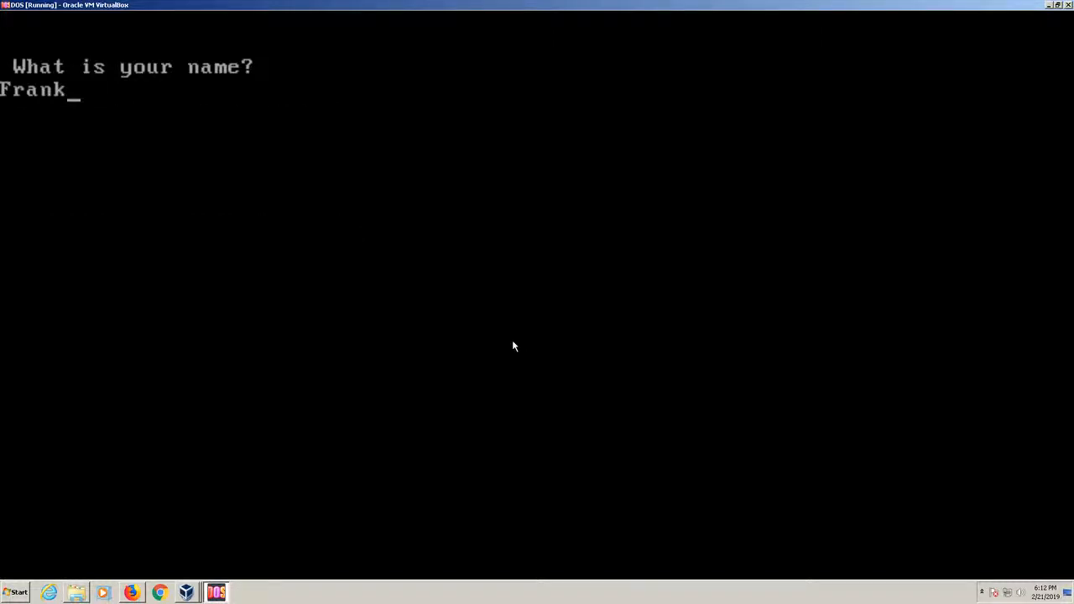
pyautogui.press('Return')
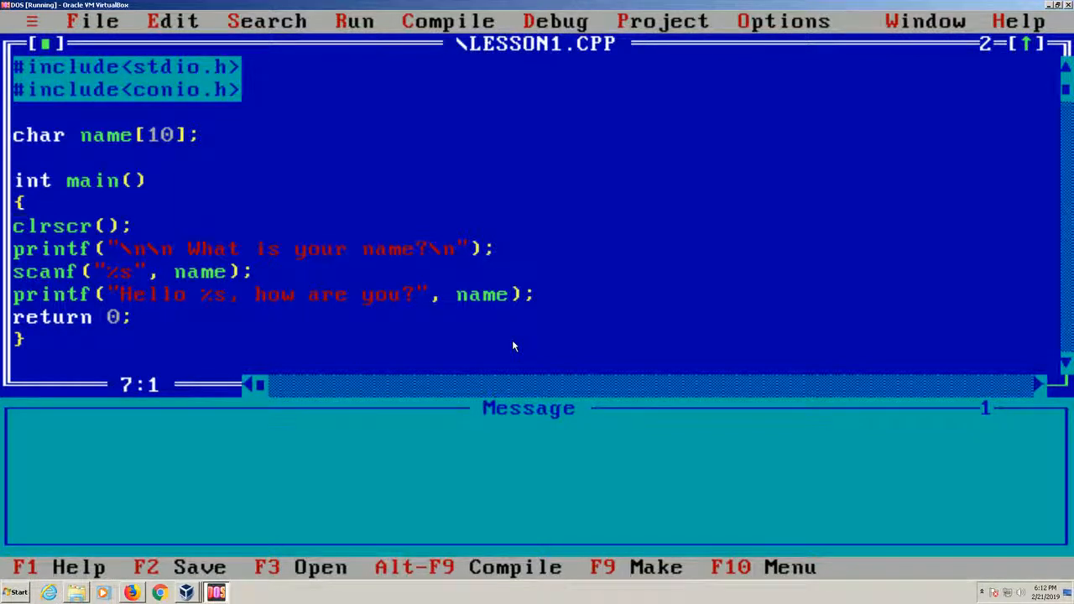
# Step: Delete the \n\n before and the \n after 'What is your name?' in the first printf
pyautogui.press('Down')
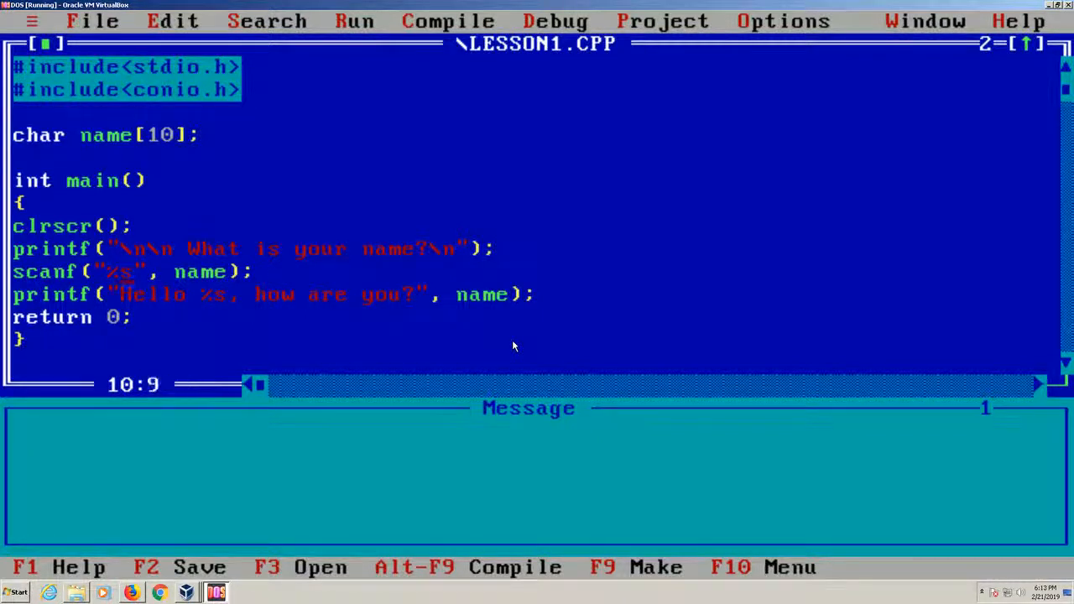
pyautogui.press('Right')
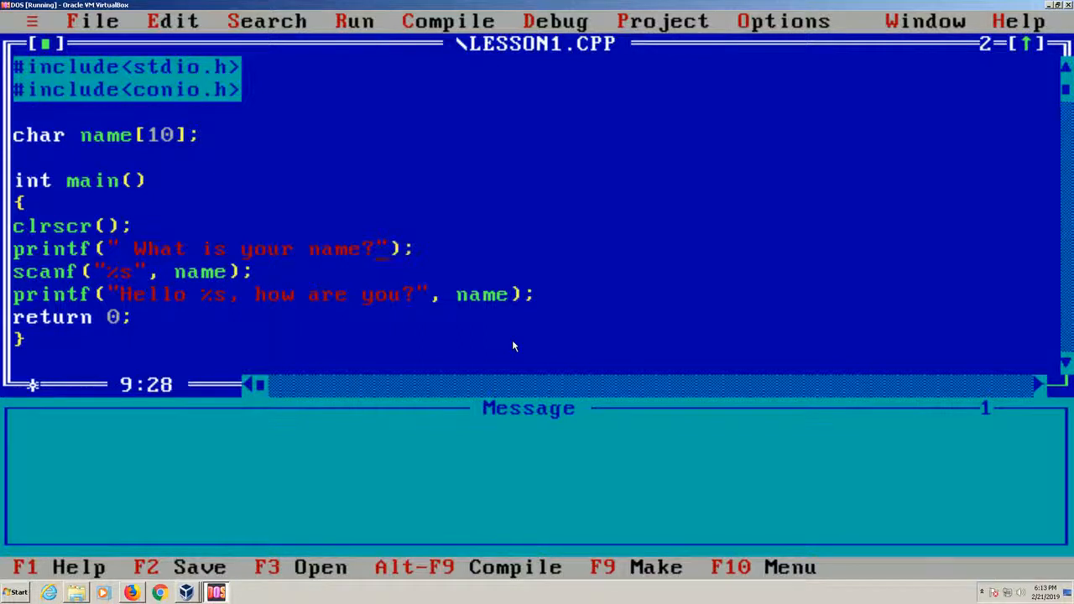
# Step: Compile and link the edited LESSON1 program and exit to DOS
pyautogui.click(447, 21)
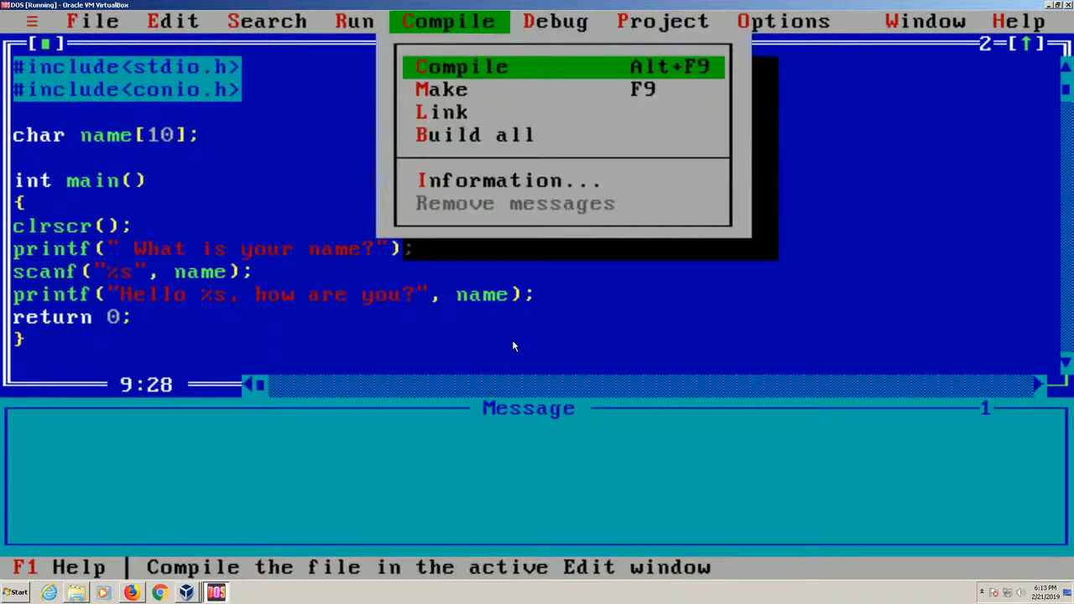
pyautogui.click(460, 66)
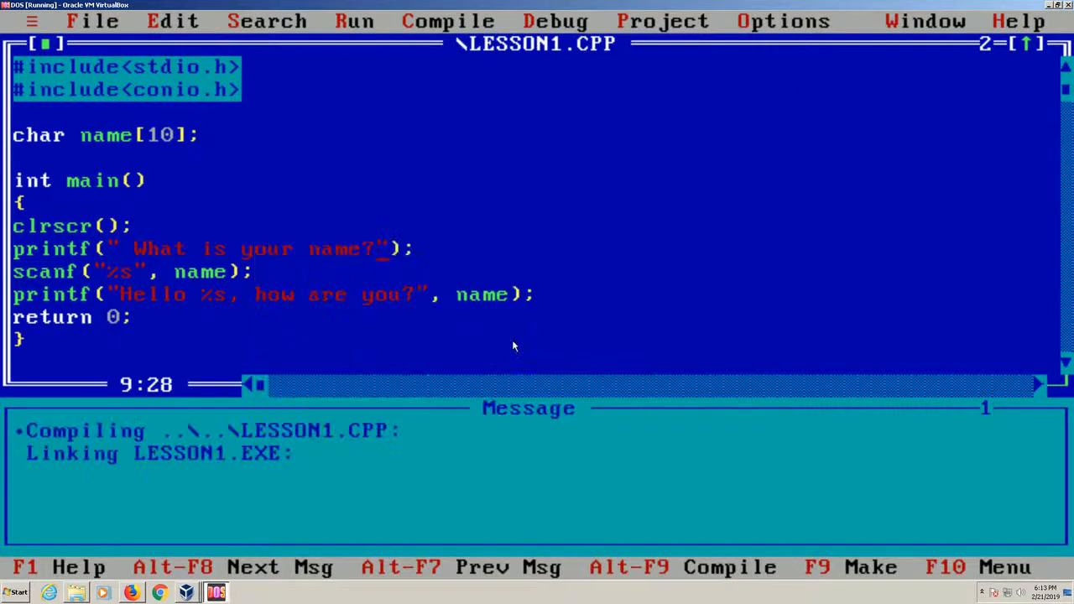
pyautogui.click(92, 21)
pyautogui.write('lesson1')
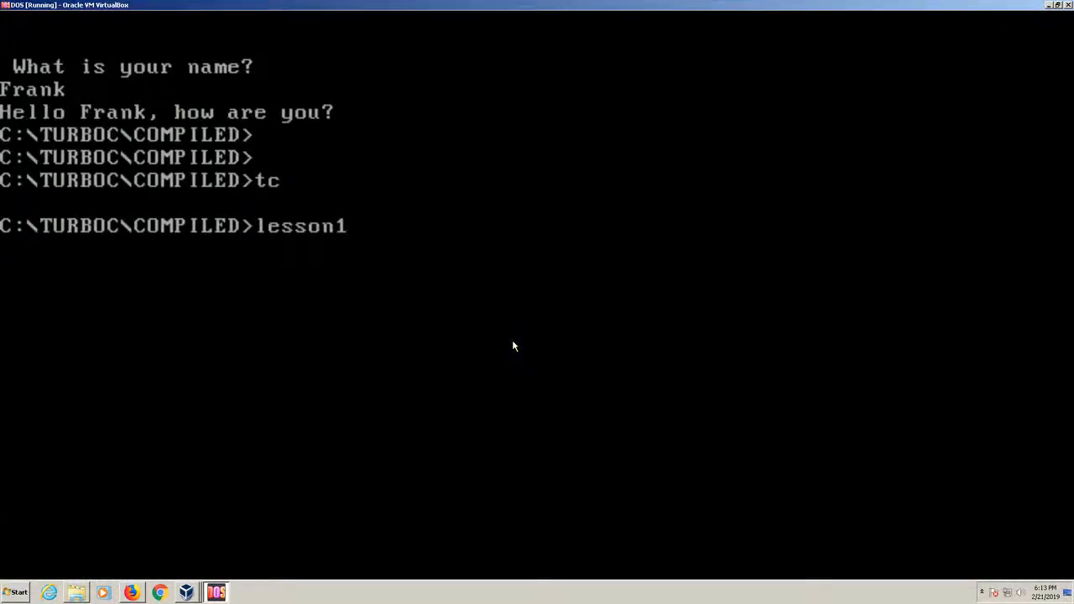
# Step: Run lesson1 entering Frank, then add four \n escapes before the name prompt in tc
pyautogui.press('Return')
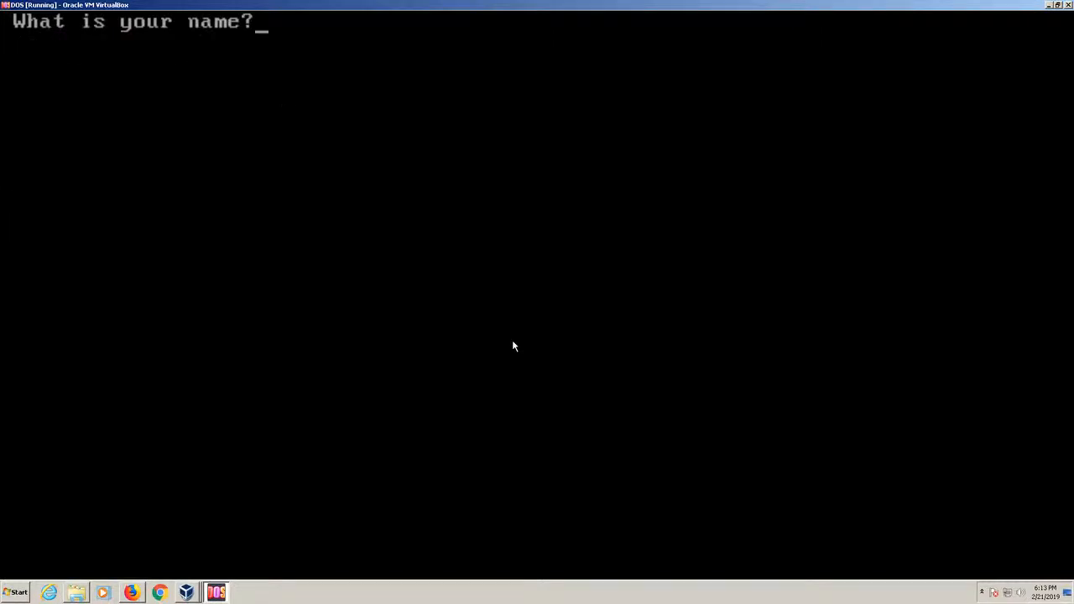
pyautogui.write('Frank')
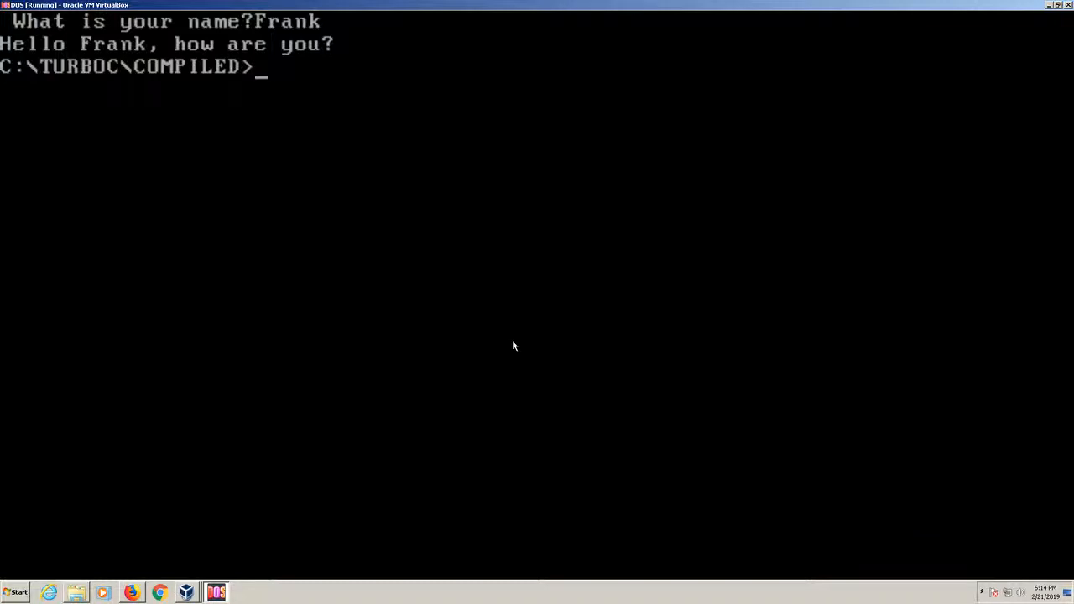
pyautogui.write('tv')
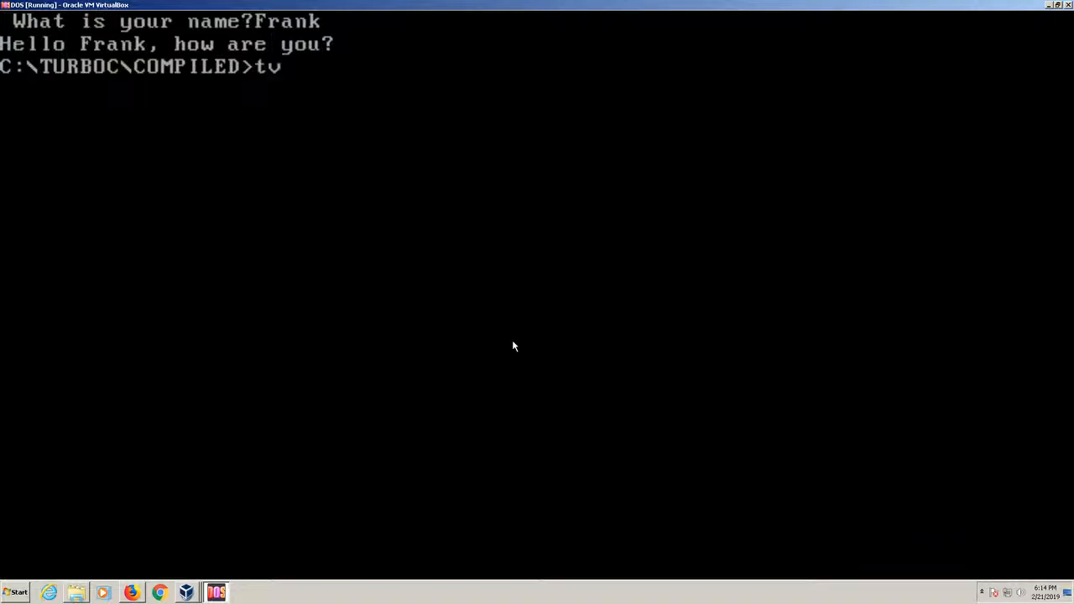
pyautogui.write('tv')
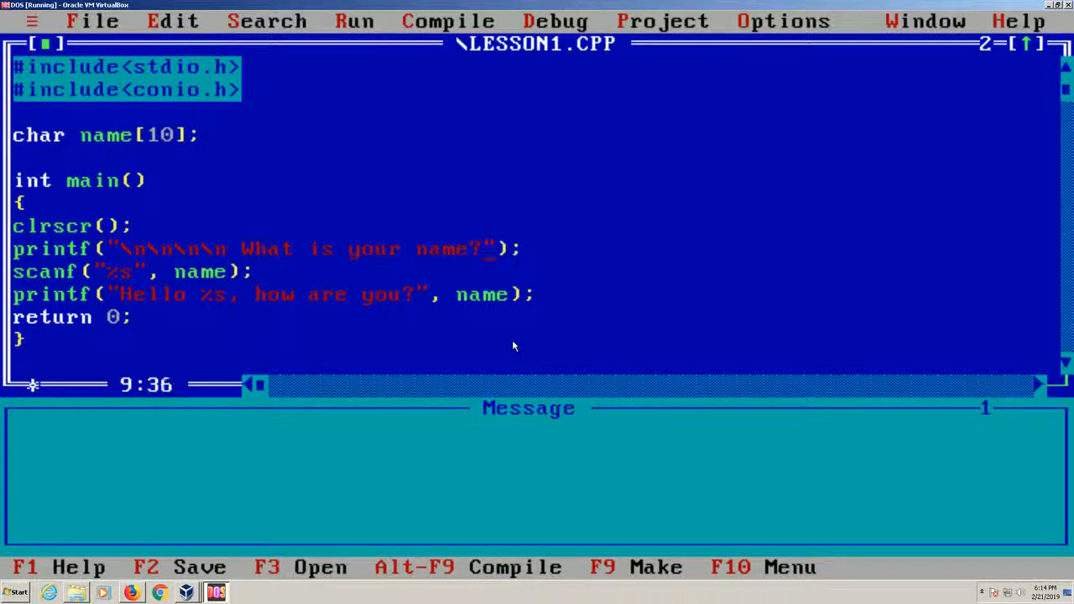
# Step: Add a trailing \n to the prompt, rebuild, and run LESSON1 entering a name
pyautogui.write('\\n')
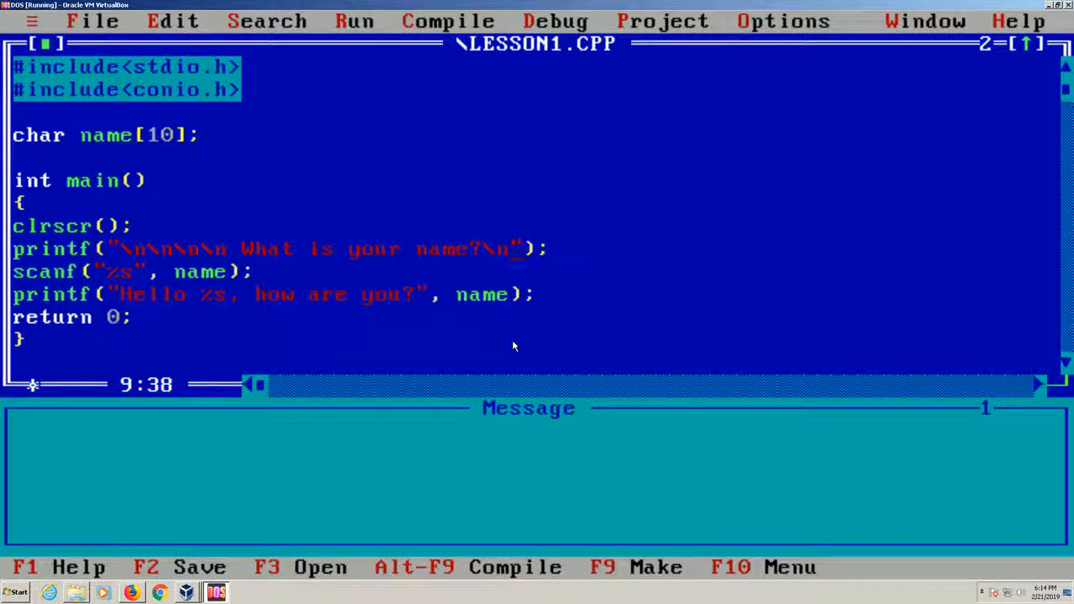
pyautogui.write('\\n\\n\\n\\n W')
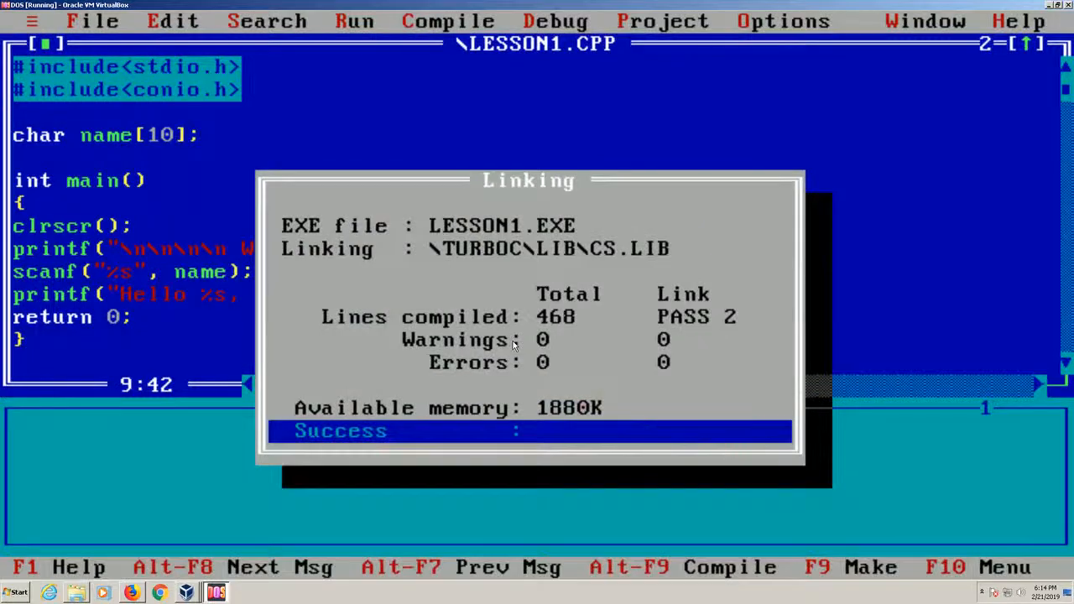
pyautogui.click(92, 21)
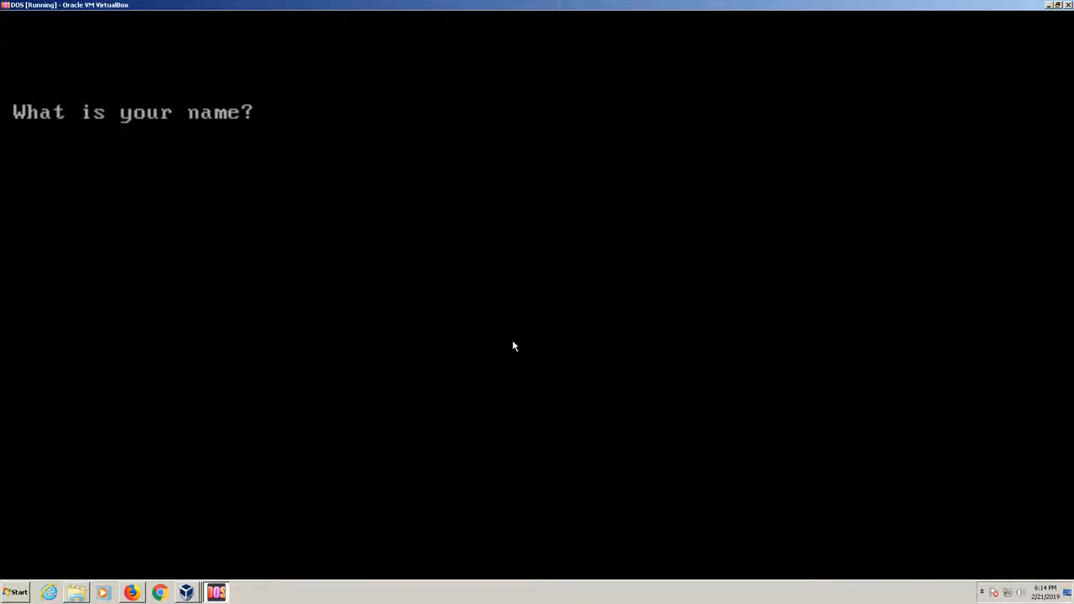
pyautogui.write('Frank')
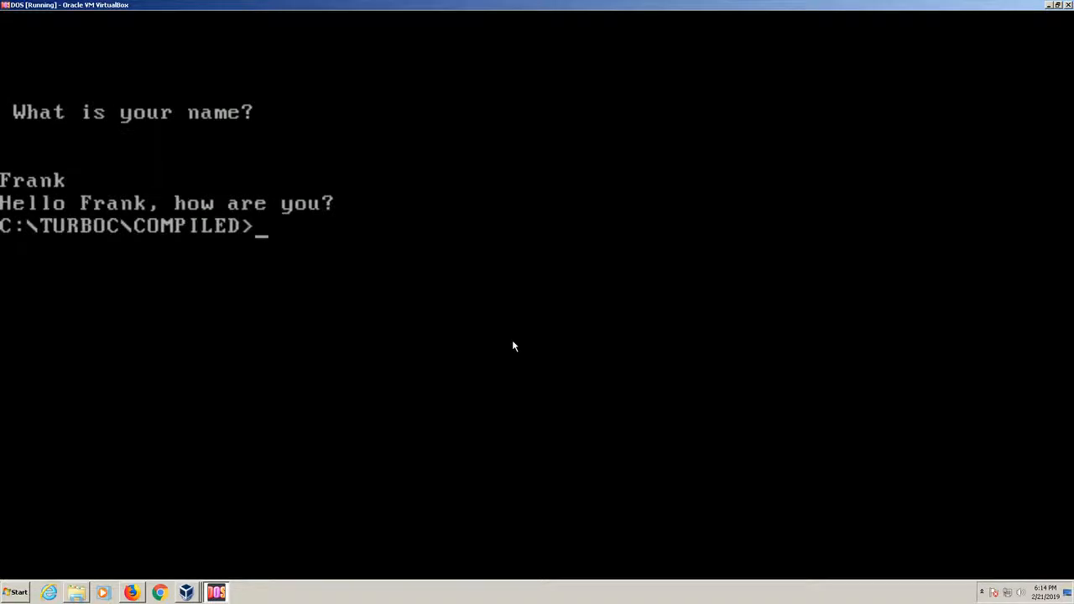
pyautogui.write('tcv')
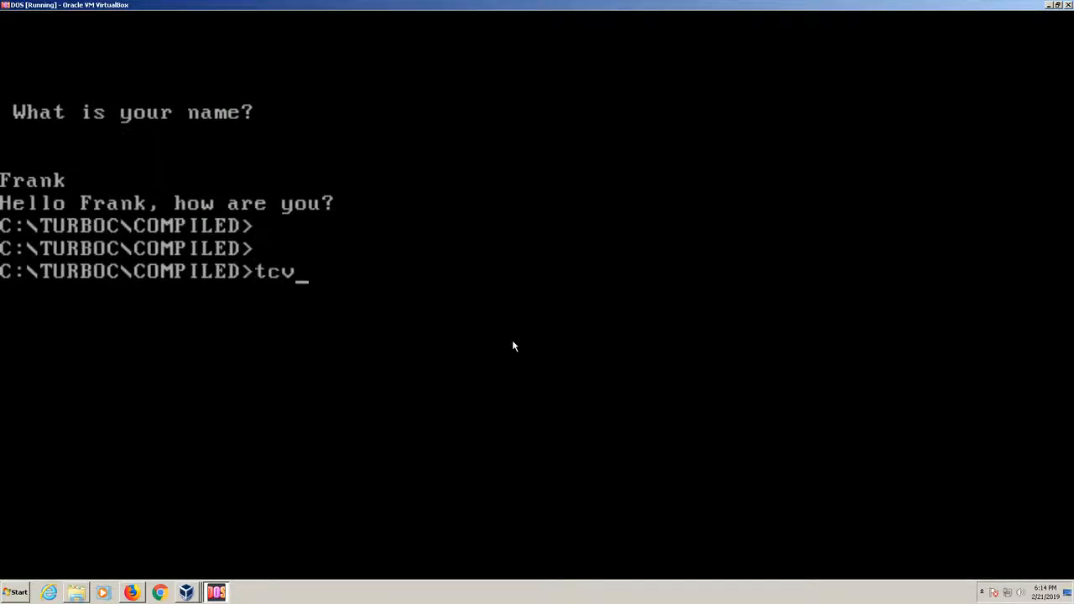